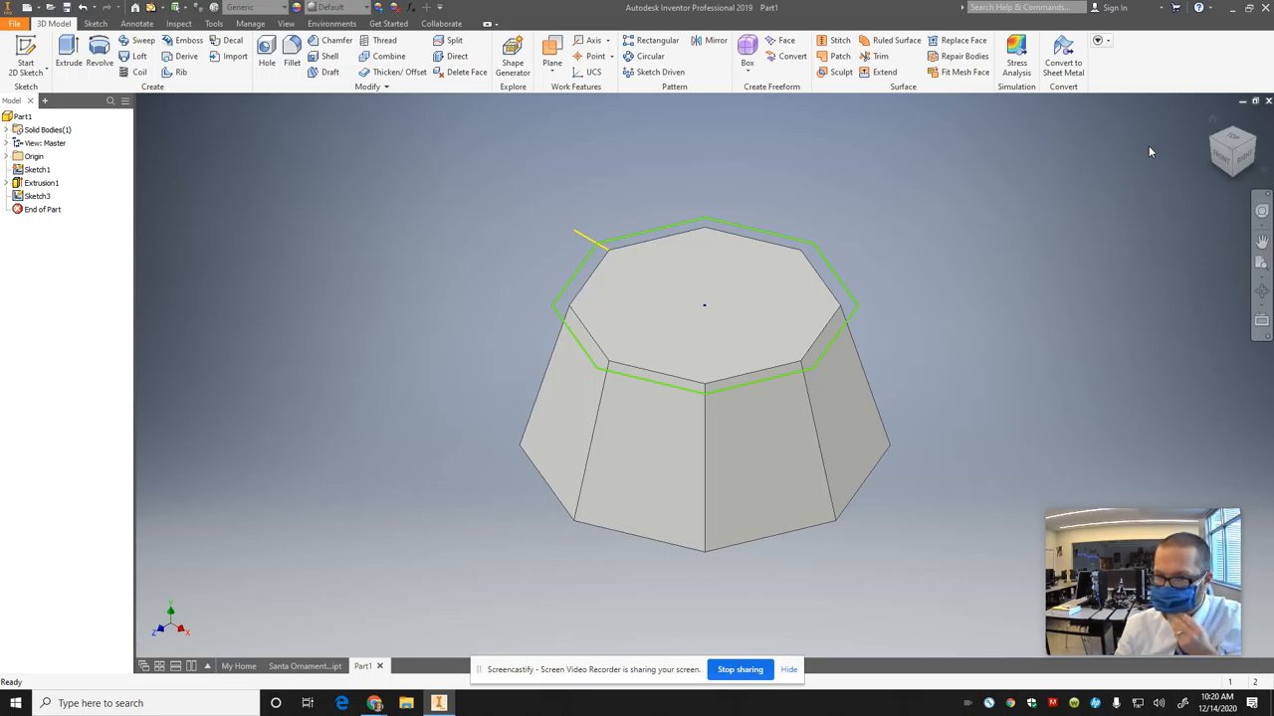
mouse_move(1116, 152)
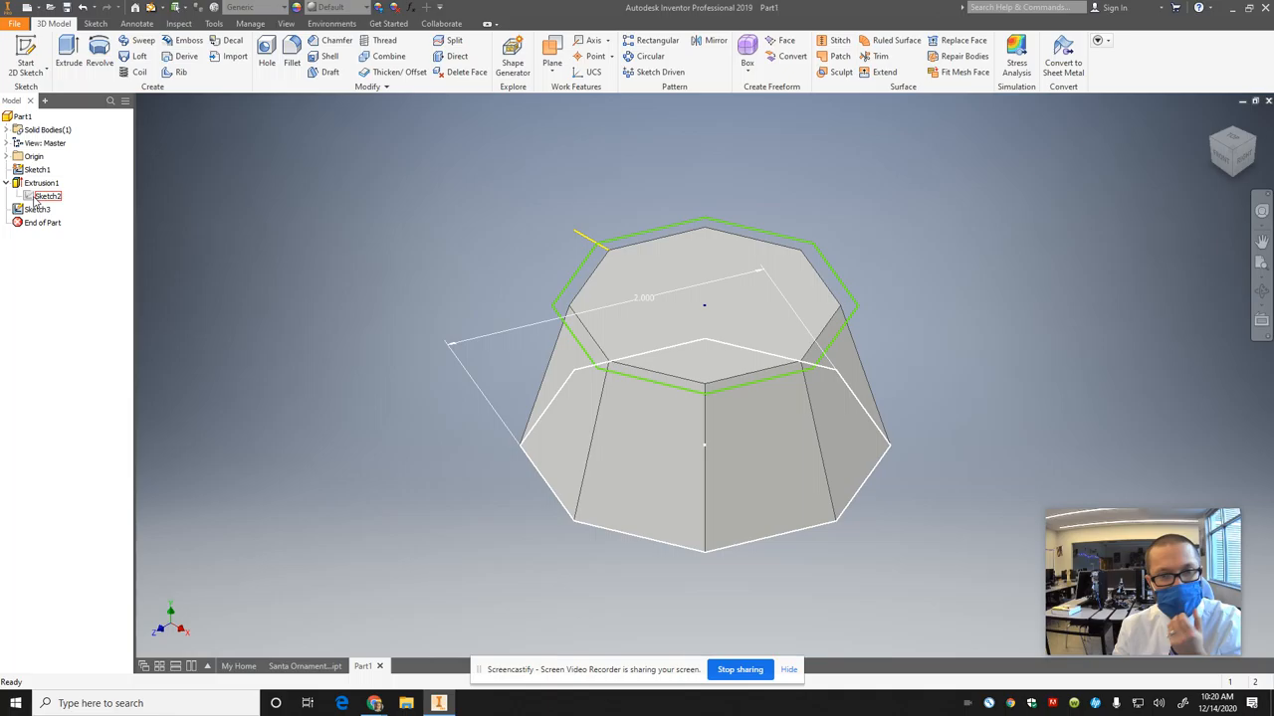
Step: Reopen the base tier's Extrusion1 and change its distance to 0.75
click(42, 182)
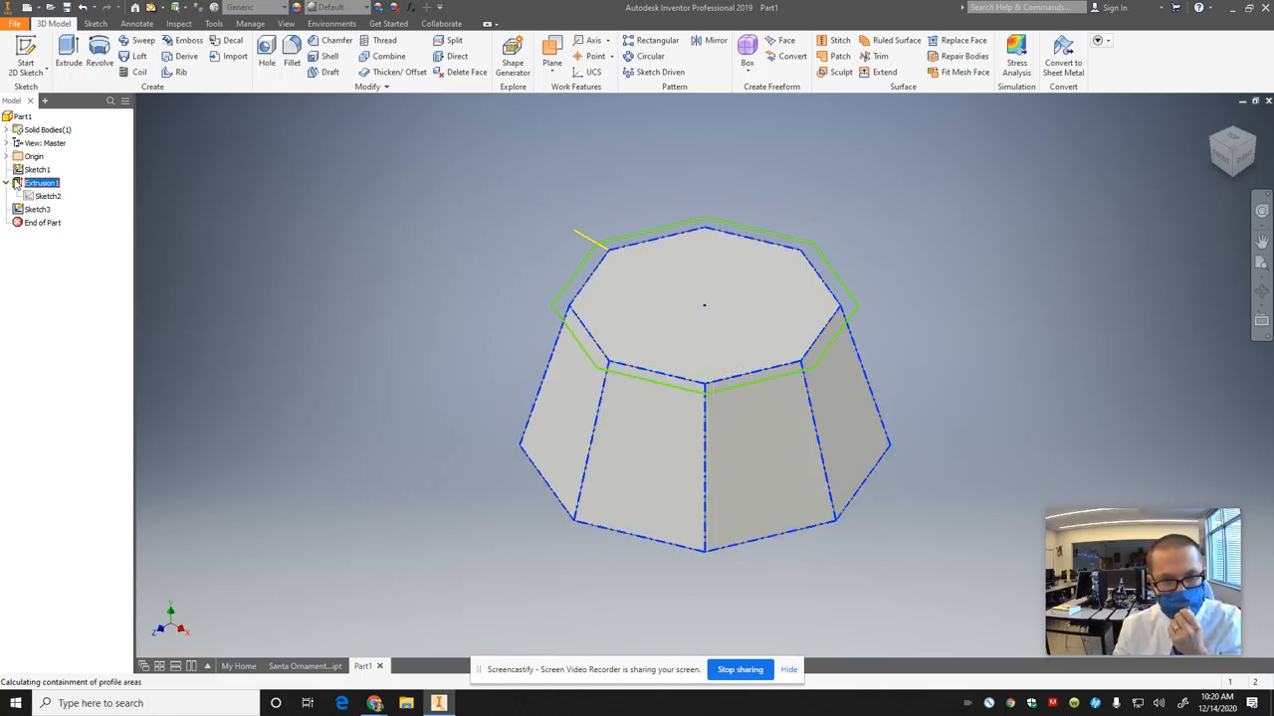
double_click(41, 182)
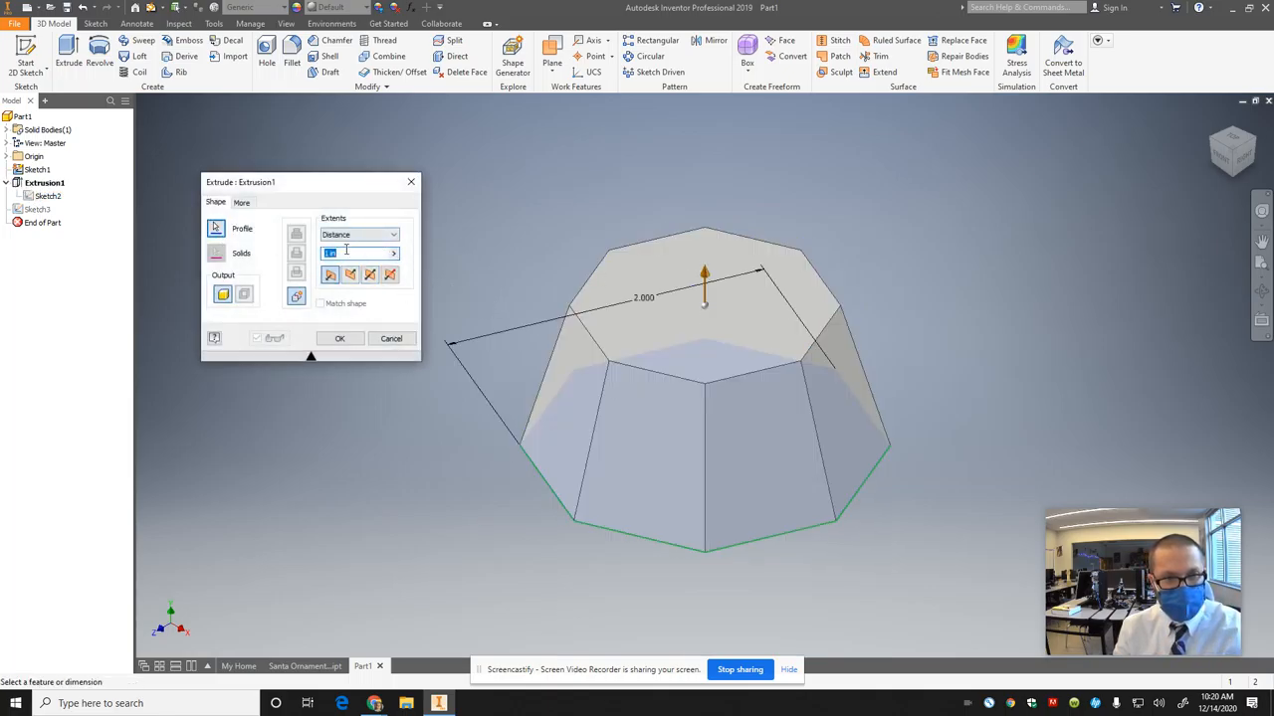
text(.75)
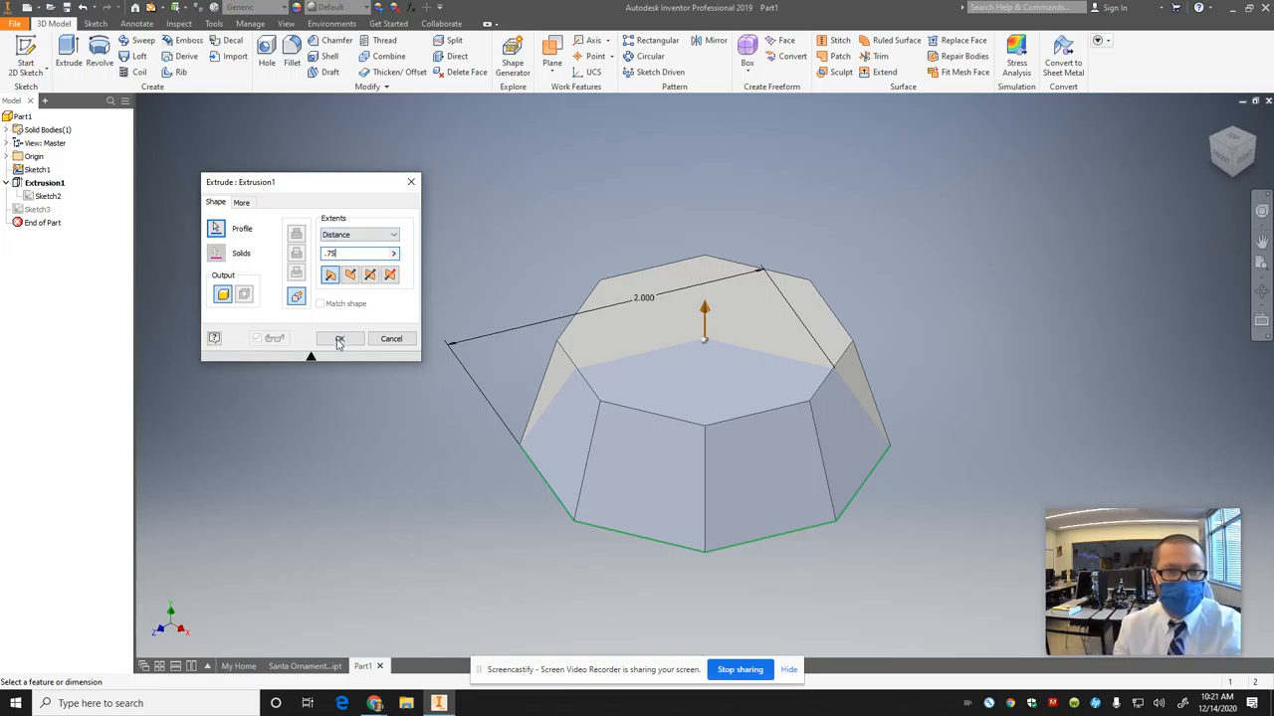
Step: Apply the 0.75 base tier height and delete the unused Sketch3
click(339, 338)
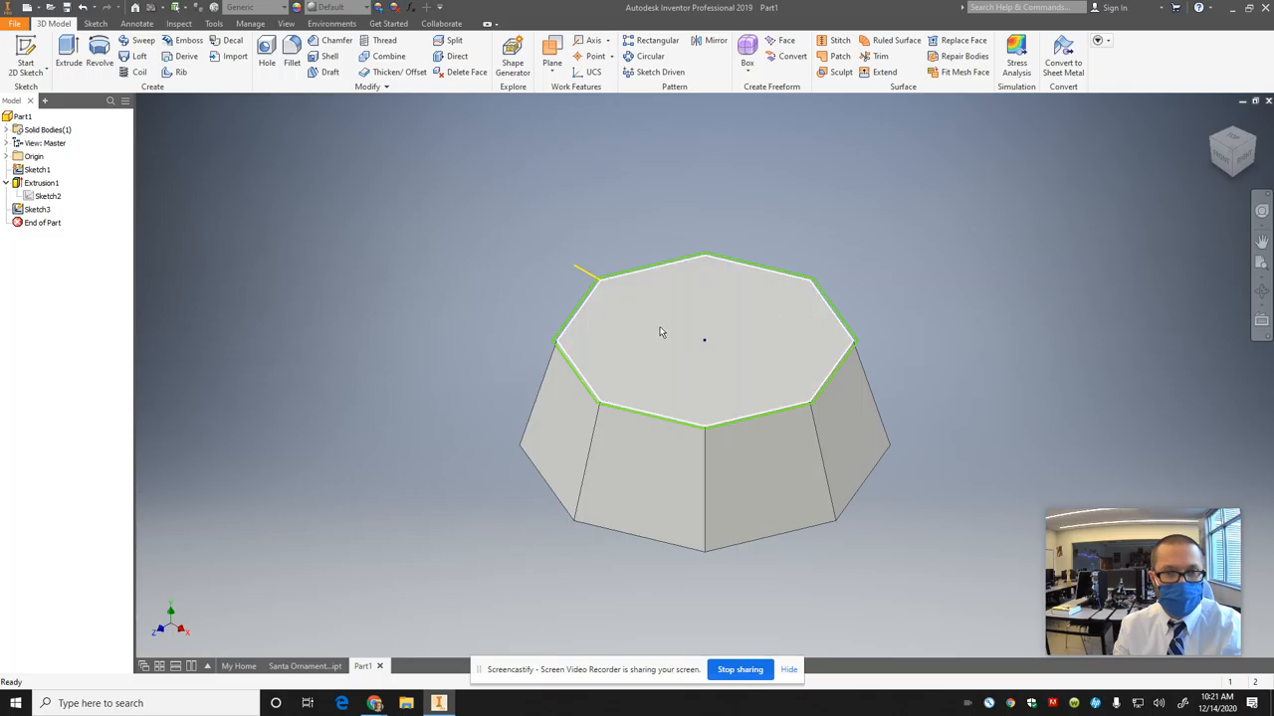
click(38, 209)
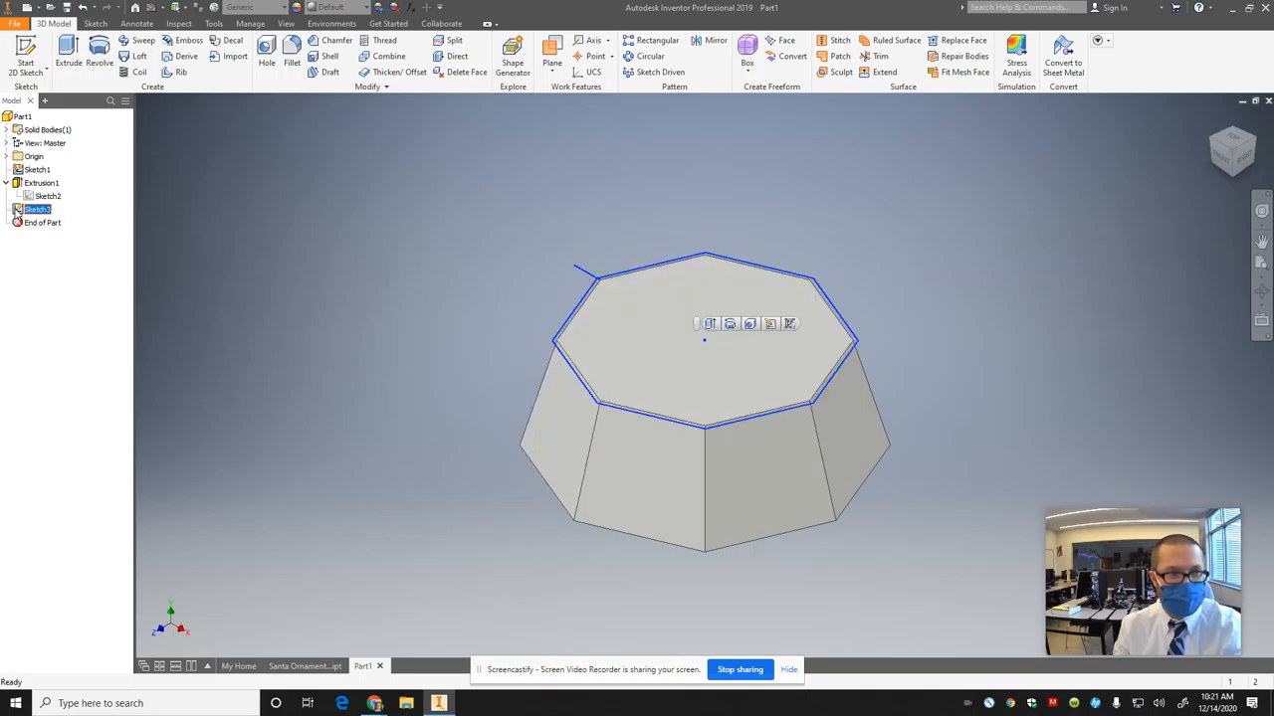
right_click(46, 196)
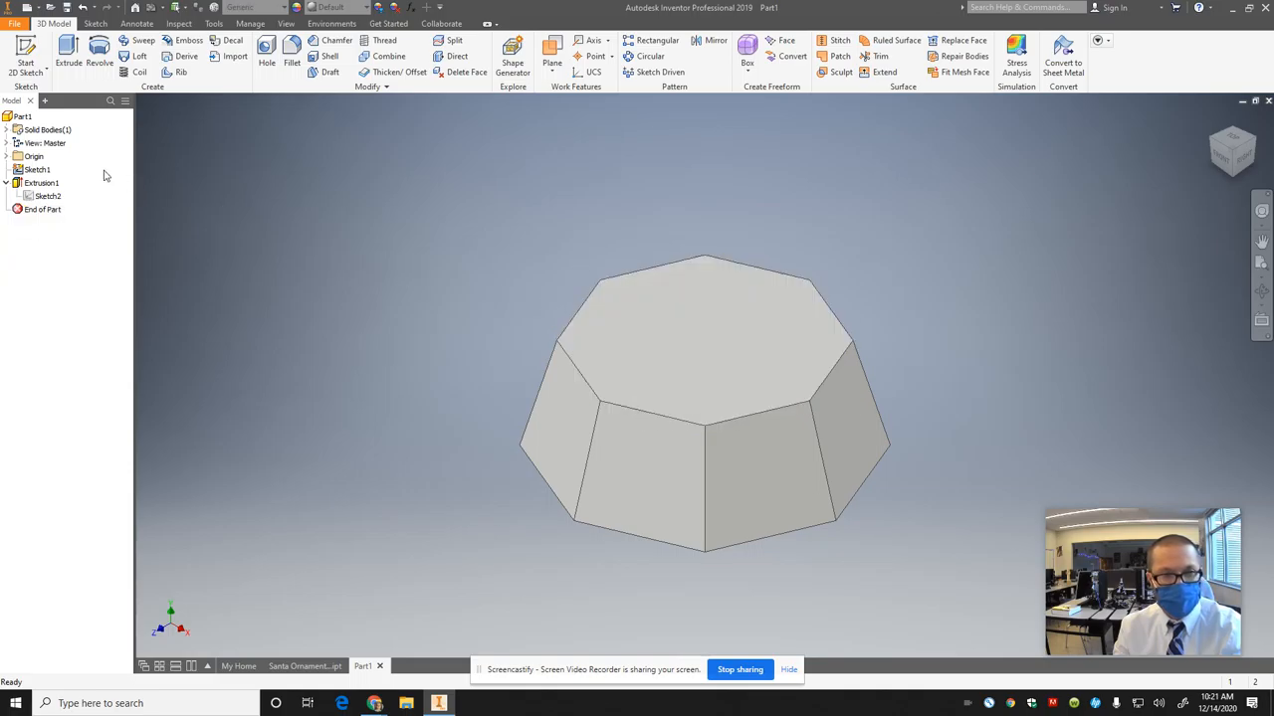
mouse_move(369, 282)
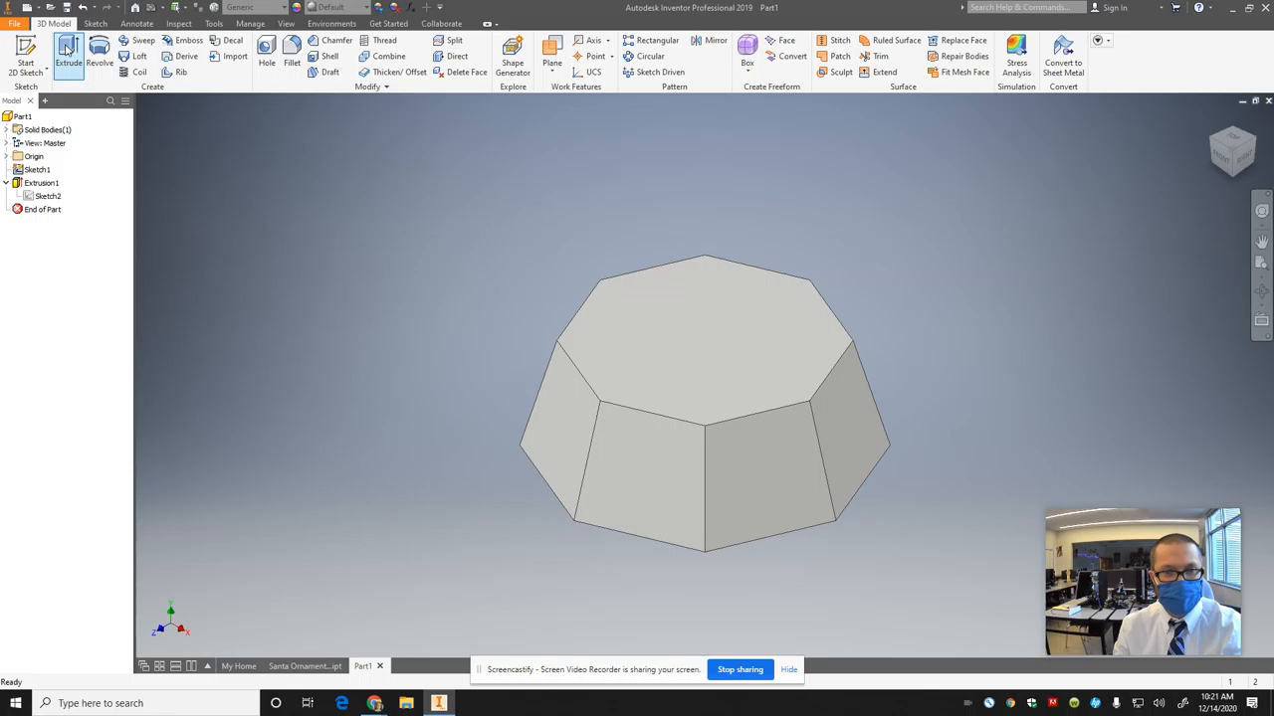
Step: Sketch an eight-sided polygon on the base tier's top face
click(26, 55)
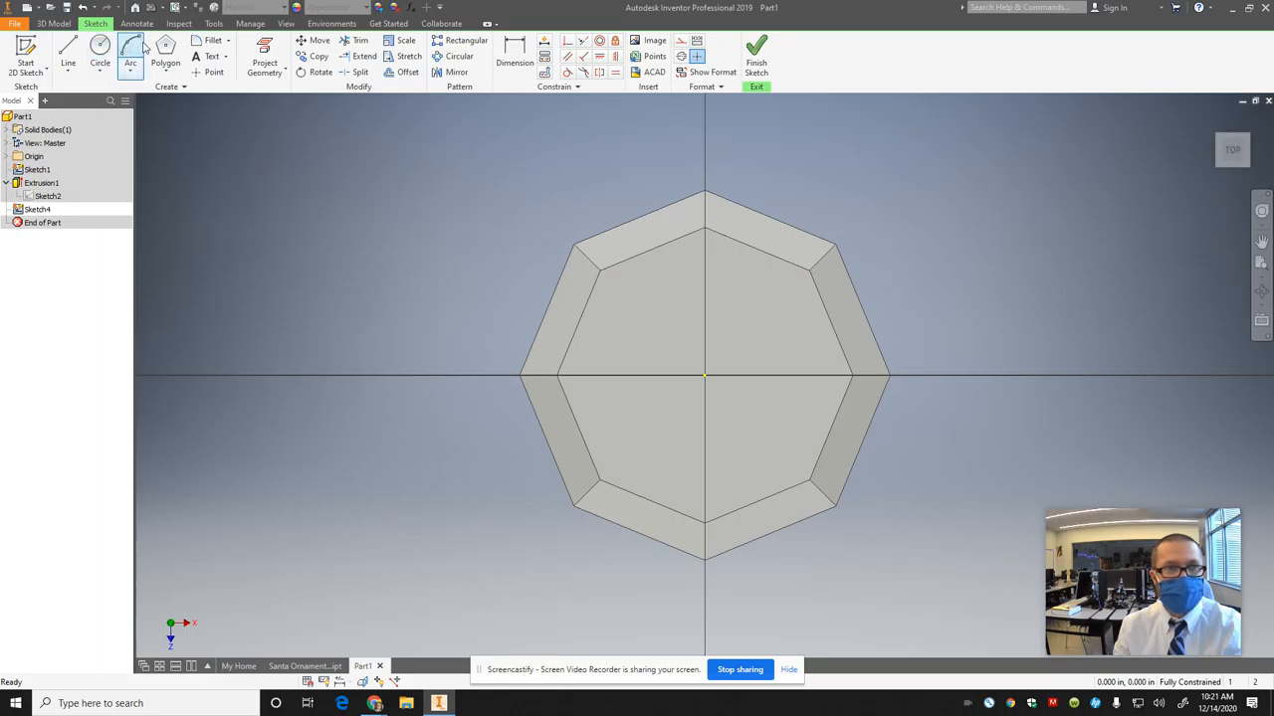
click(165, 50)
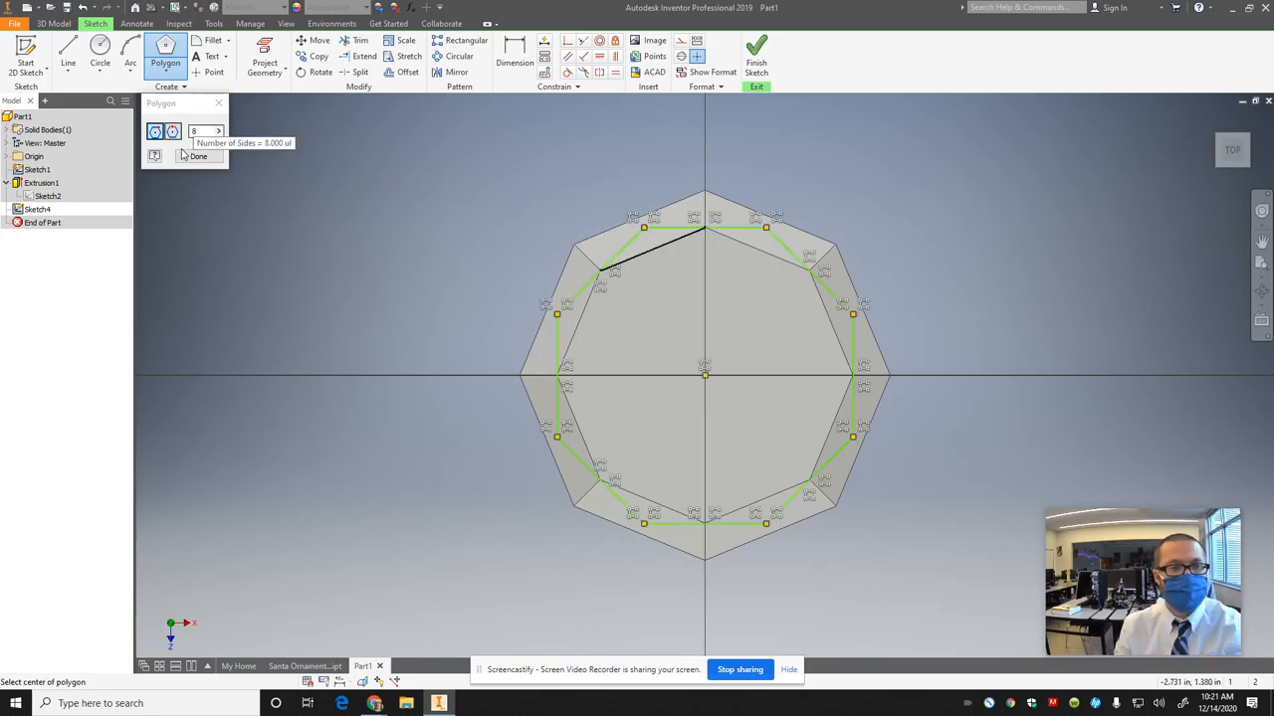
click(198, 156)
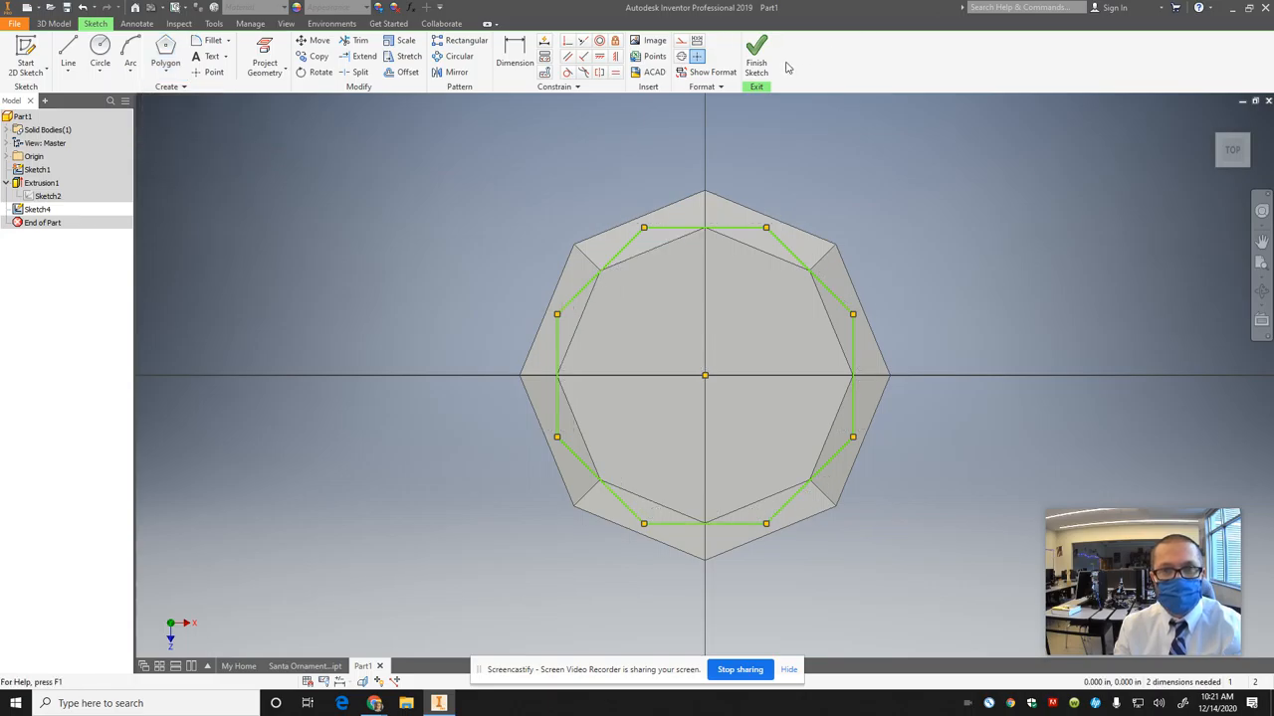
click(756, 54)
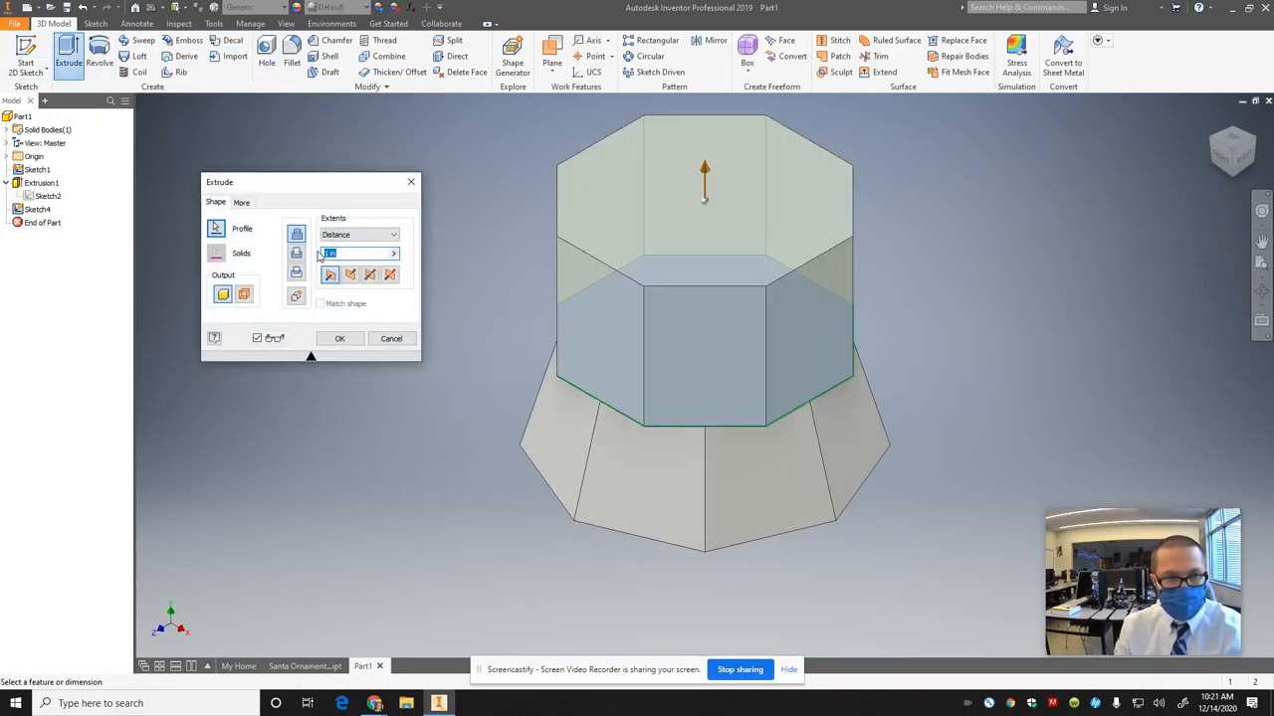
Step: Extrude the octagon 0.75 with a -15 degree taper
text(0.75)
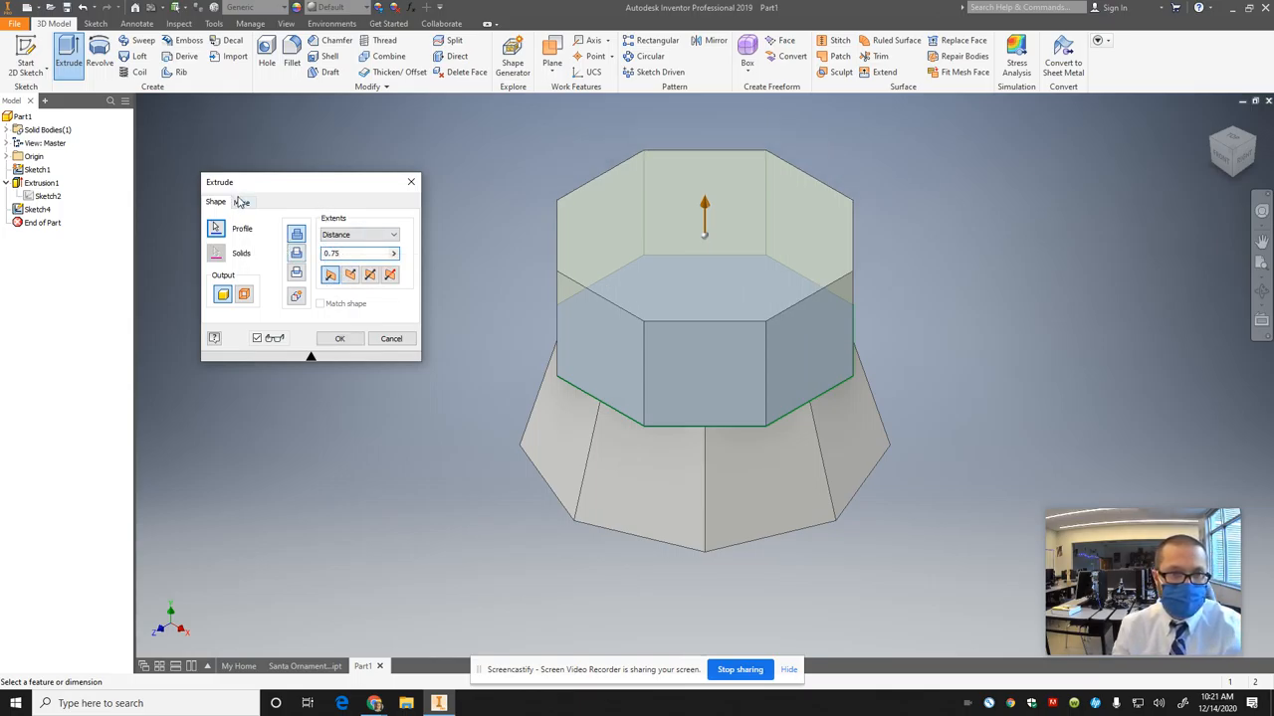
click(240, 202)
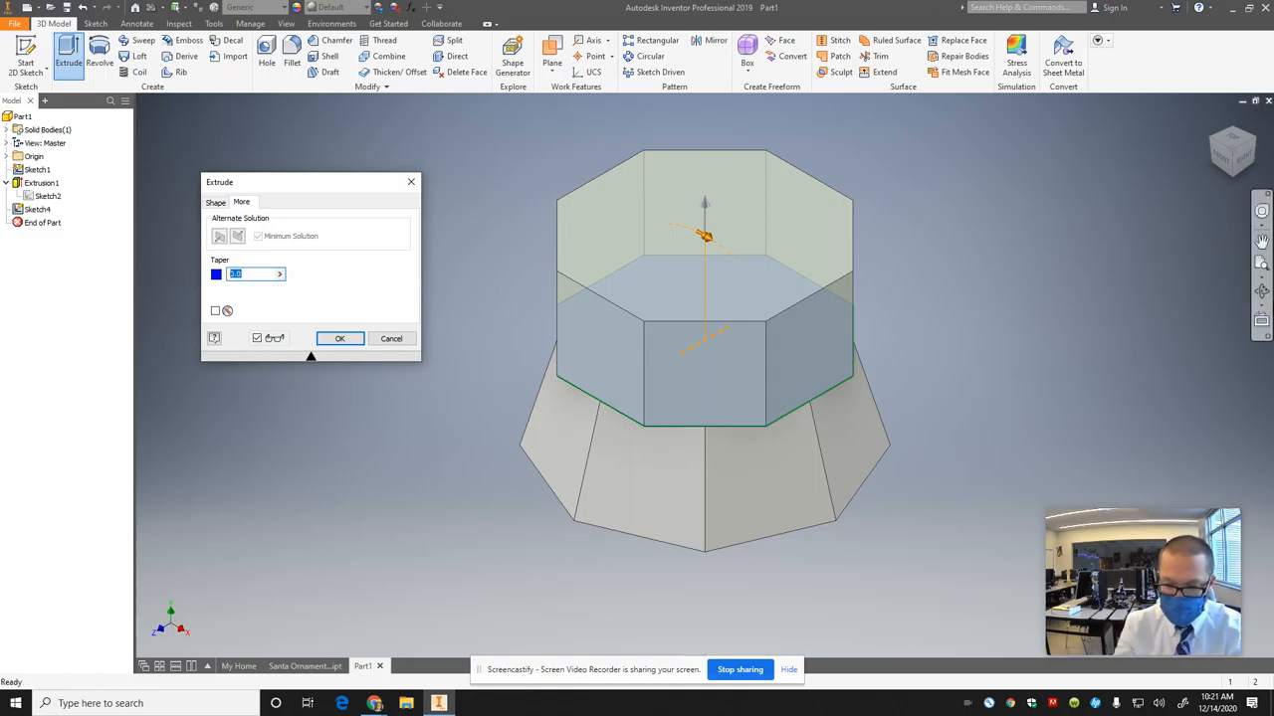
text(-15)
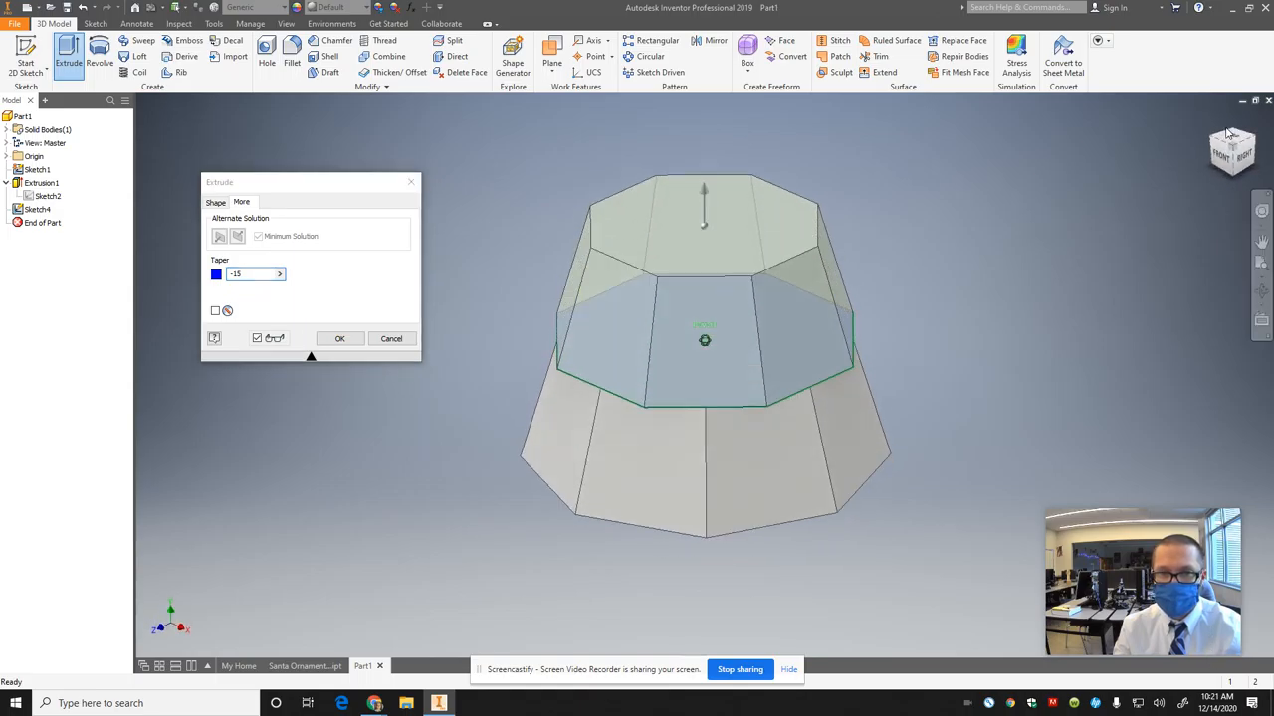
click(339, 338)
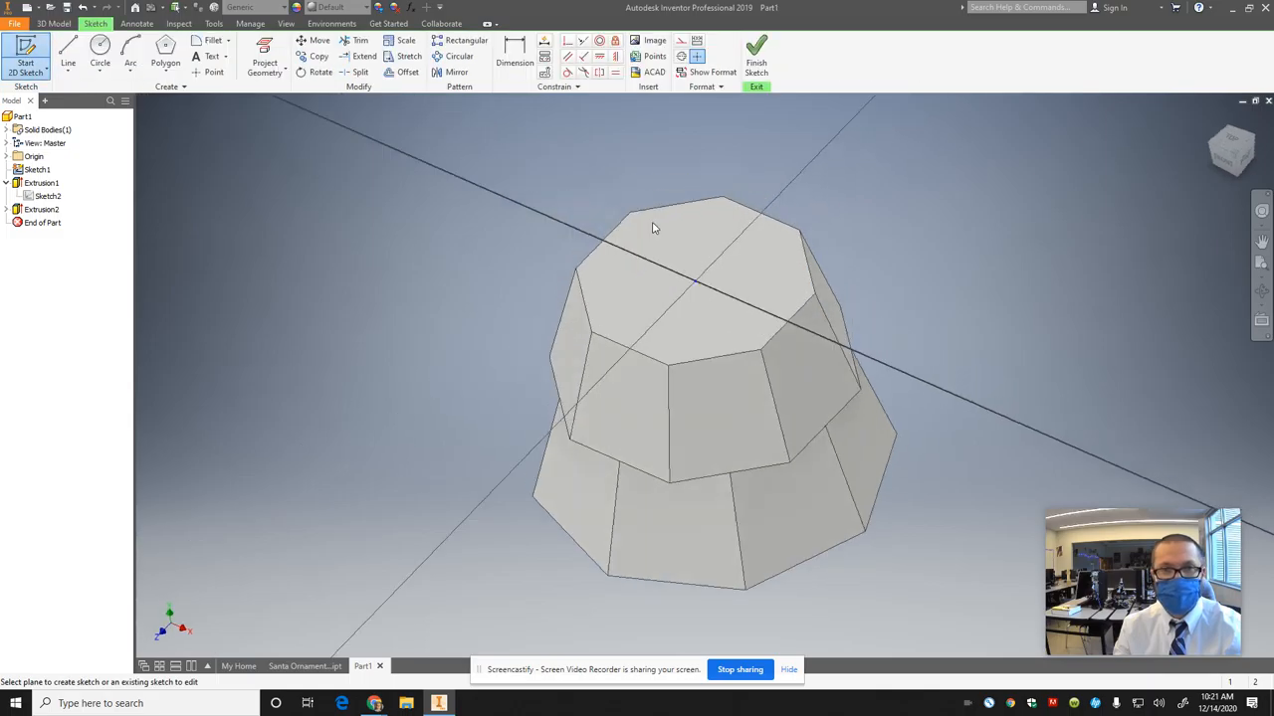
Step: Sketch an octagon sized to the second tier's top face corners
click(165, 45)
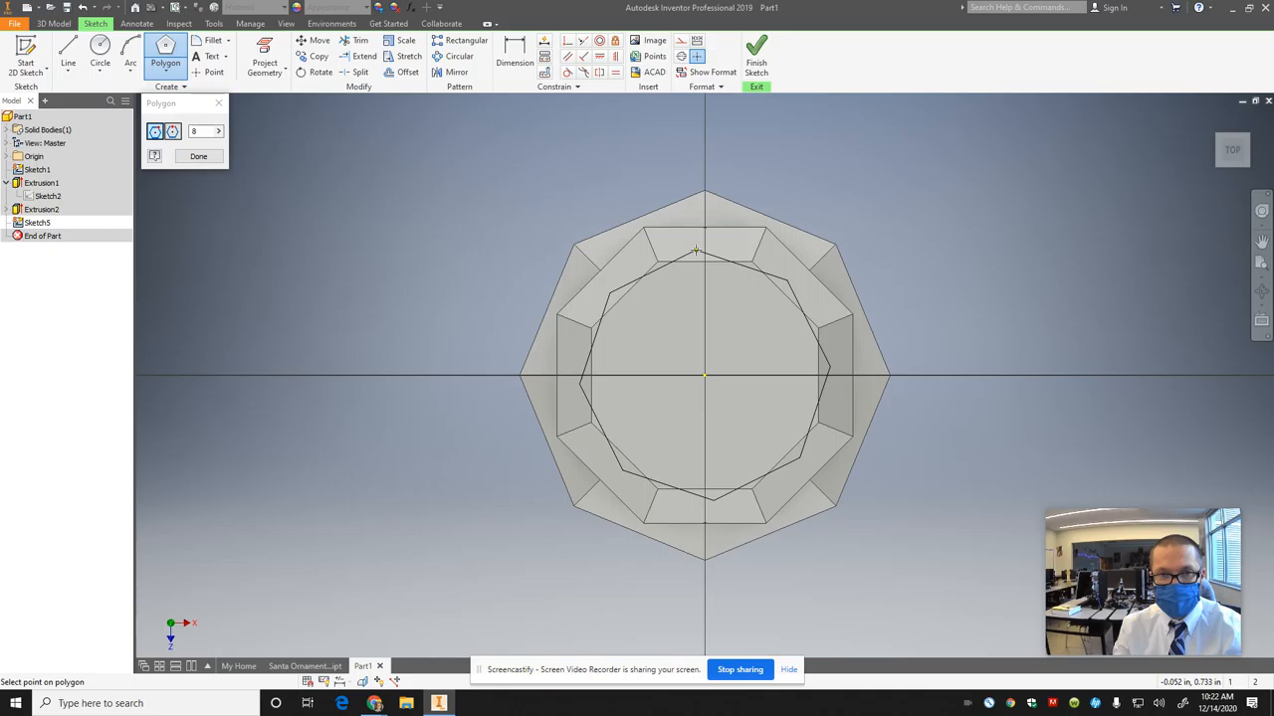
click(704, 246)
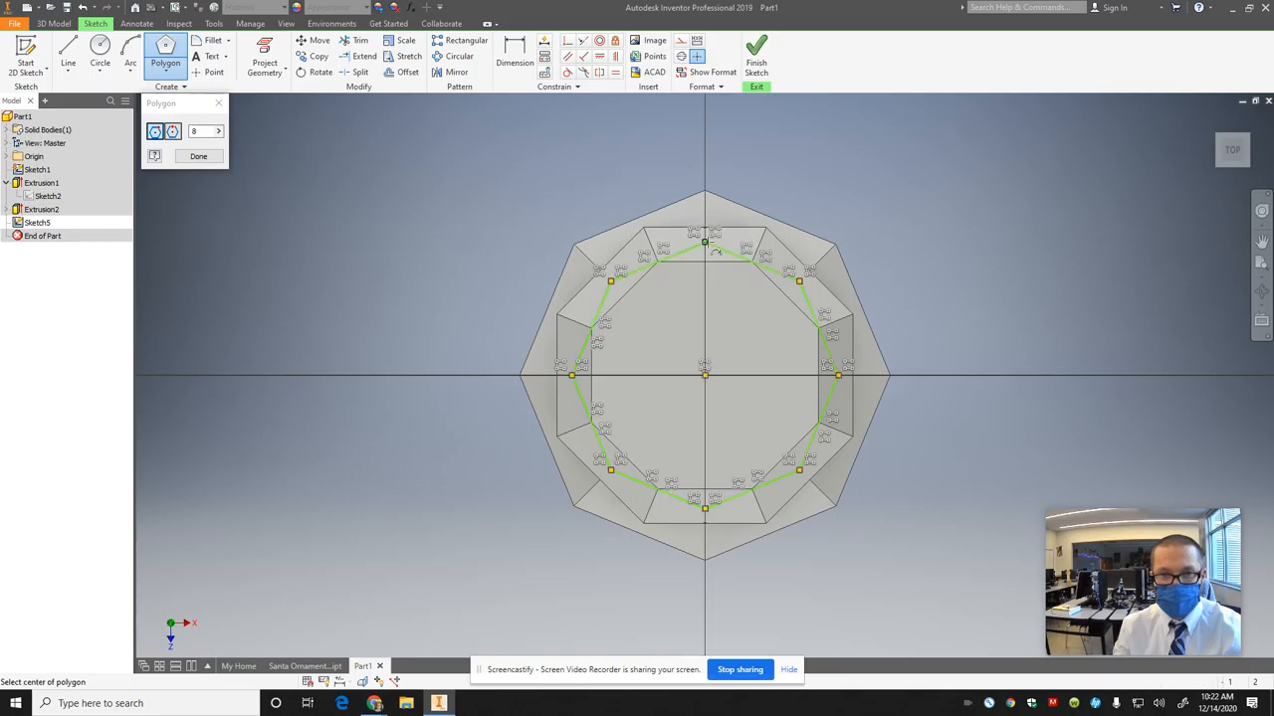
mouse_move(718, 215)
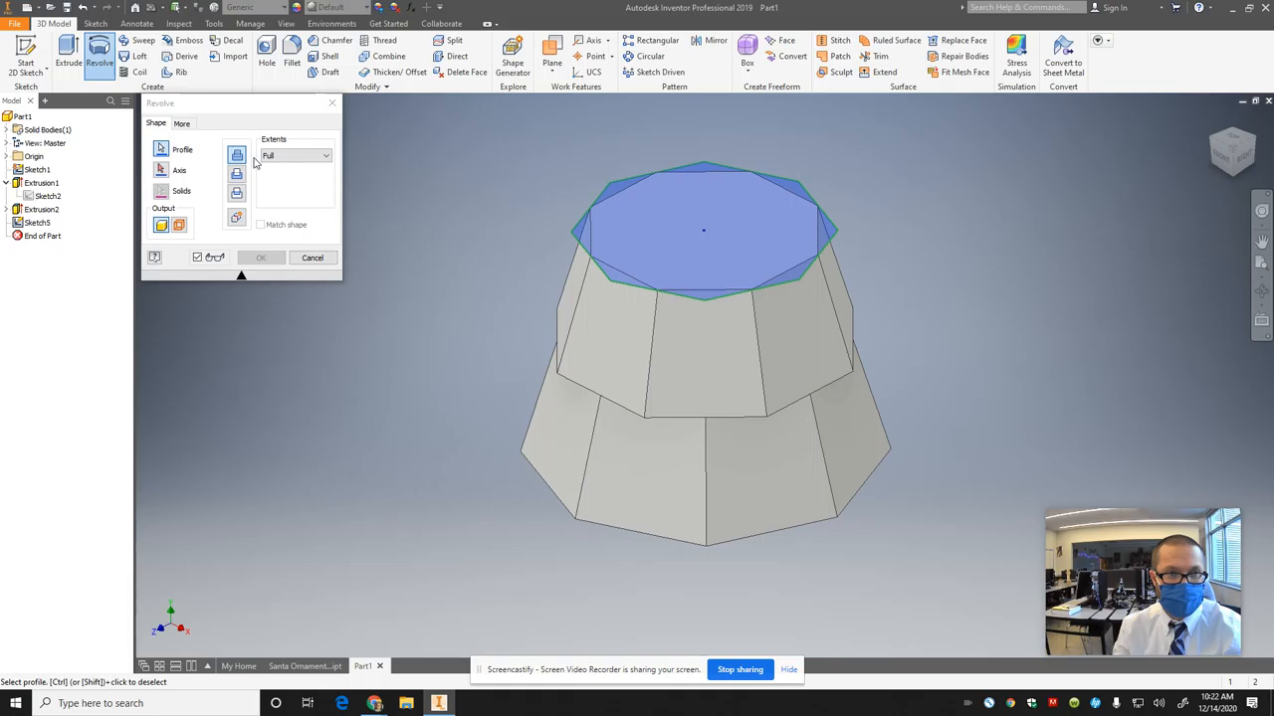
Step: Cancel the stray revolve and extrude the third tier 0.75 with a -17 degree taper
click(326, 155)
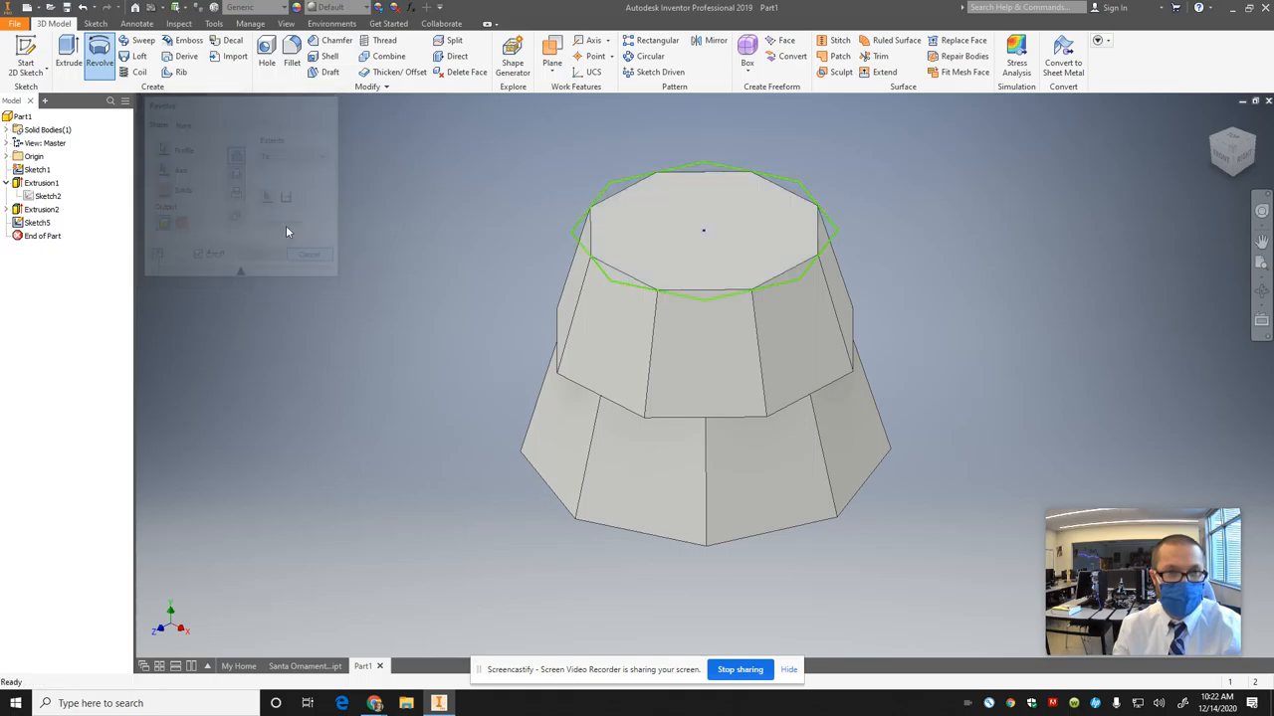
click(67, 55)
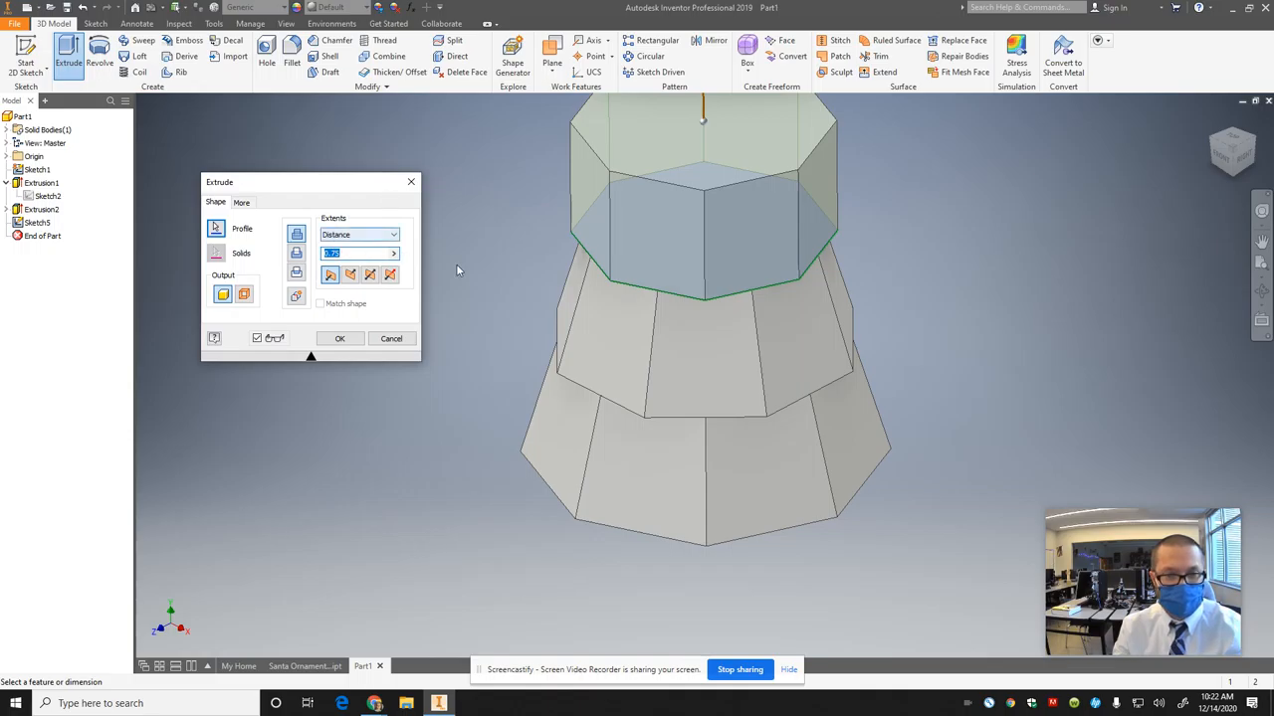
click(241, 202)
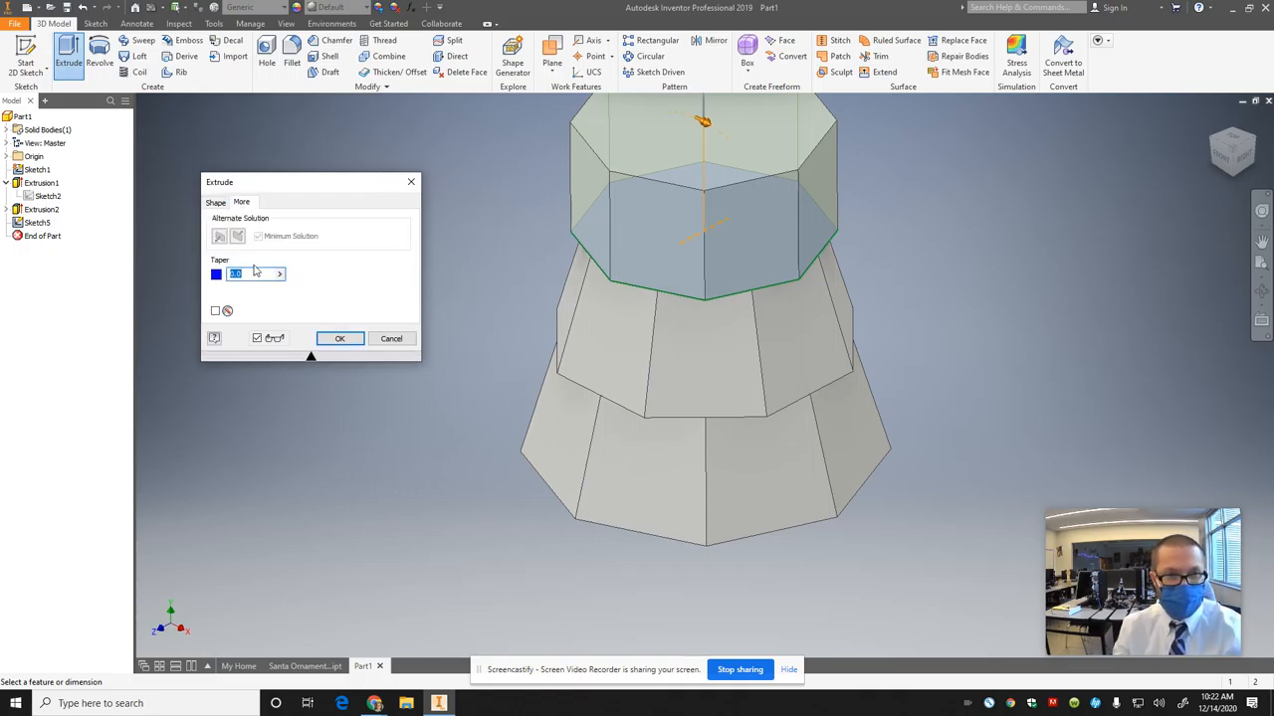
text(-17)
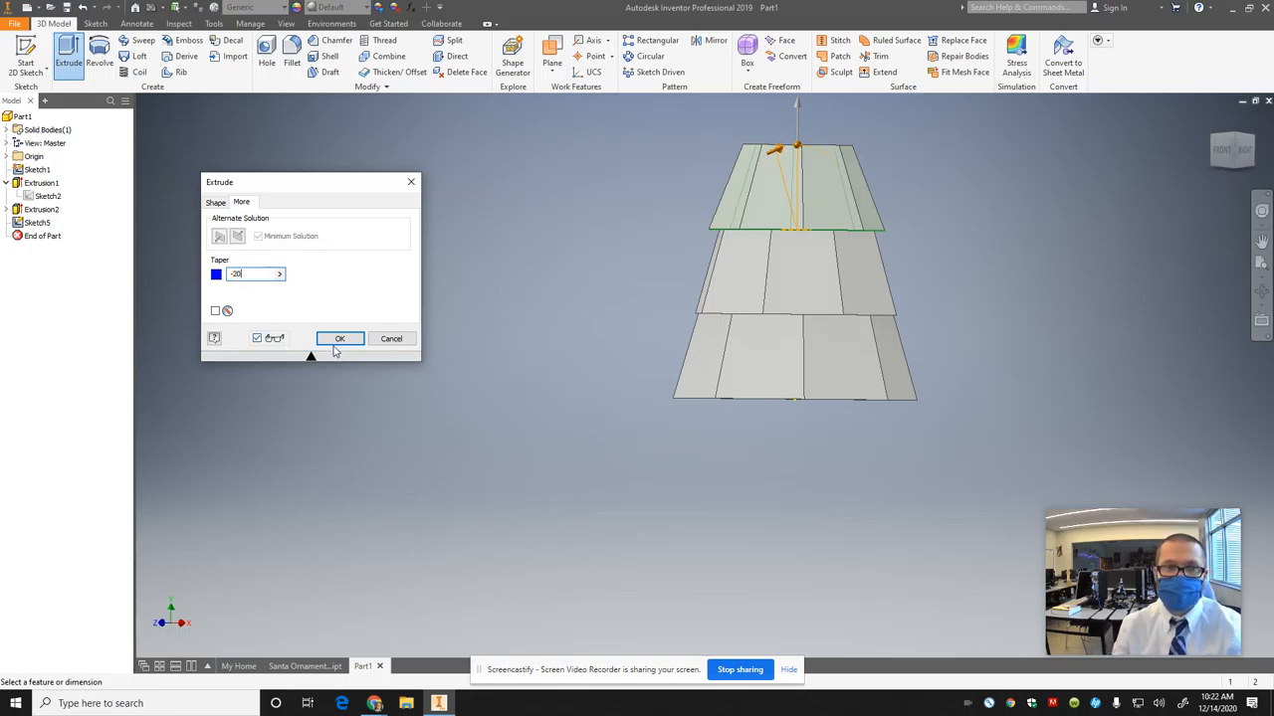
click(339, 338)
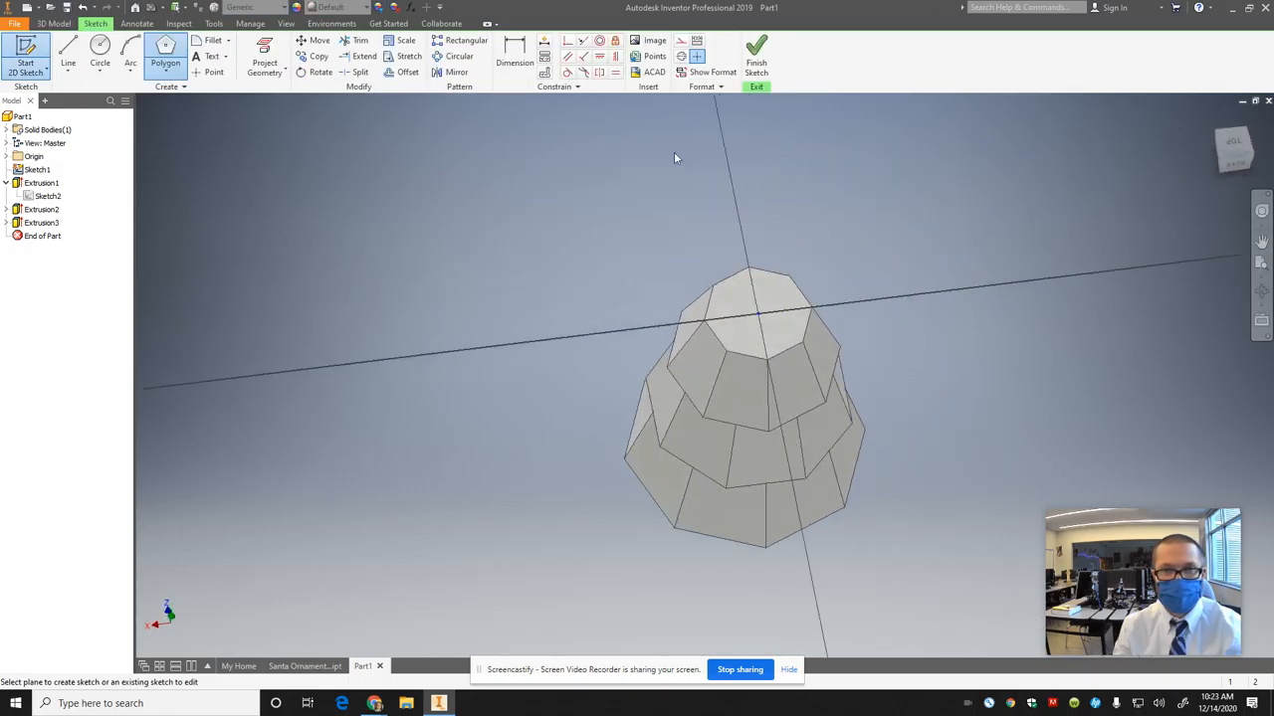
Step: Complete the octagon sketch on the third tier's top face and return to the model
click(165, 61)
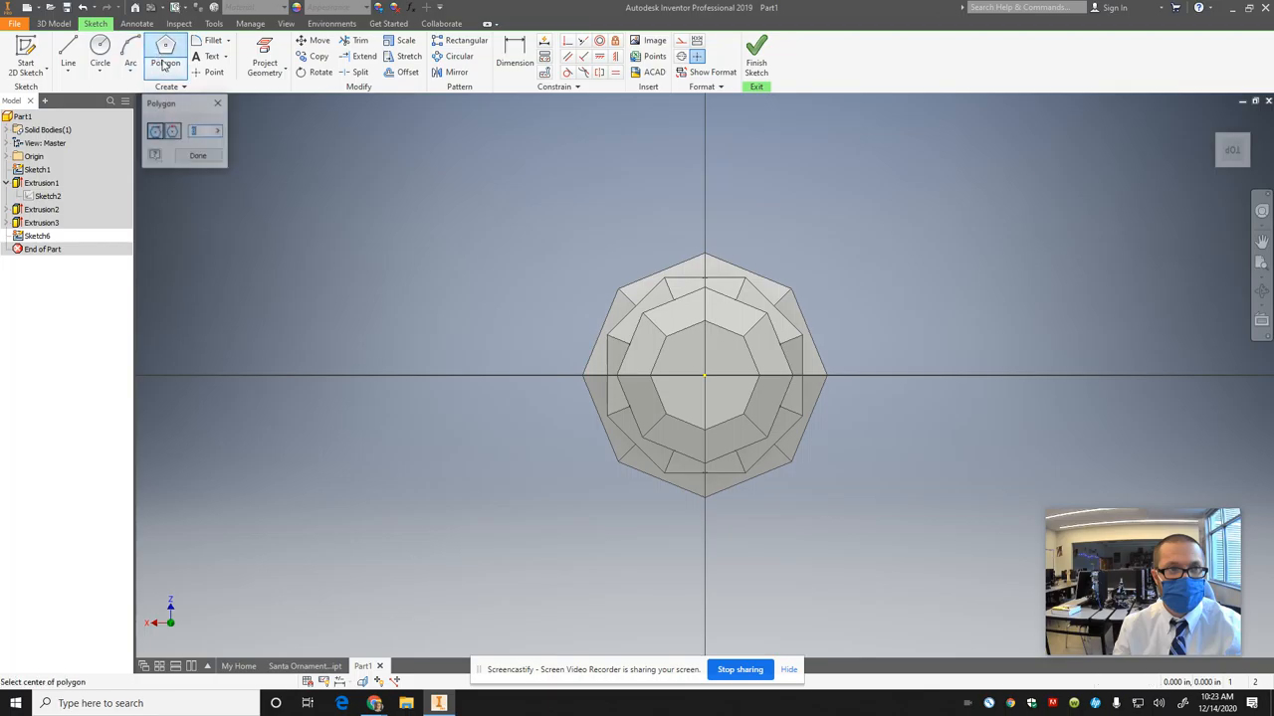
click(197, 155)
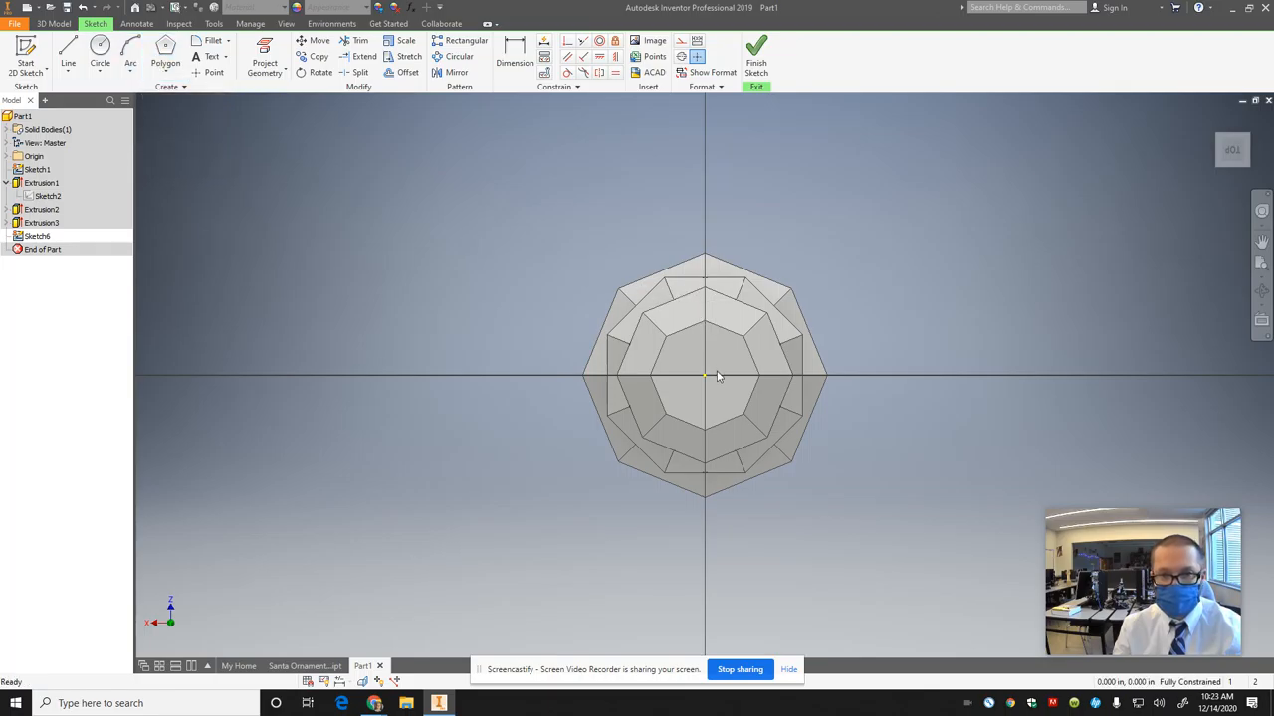
click(165, 56)
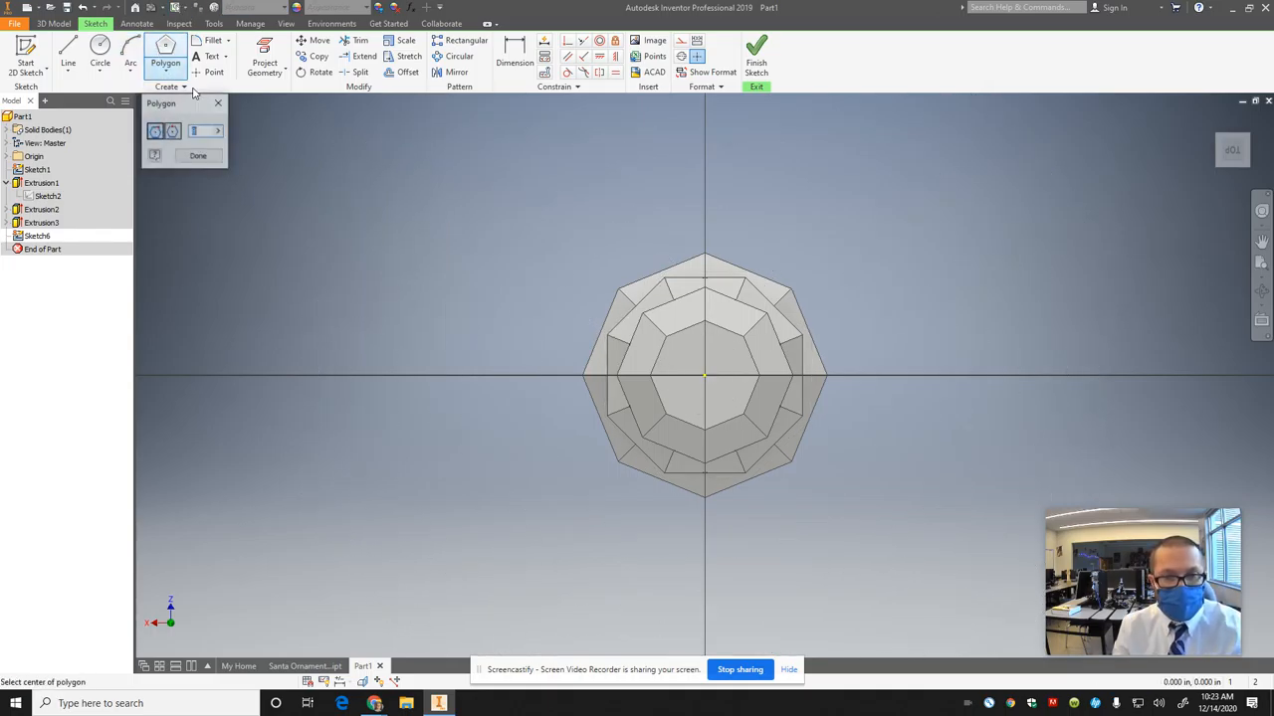
click(705, 376)
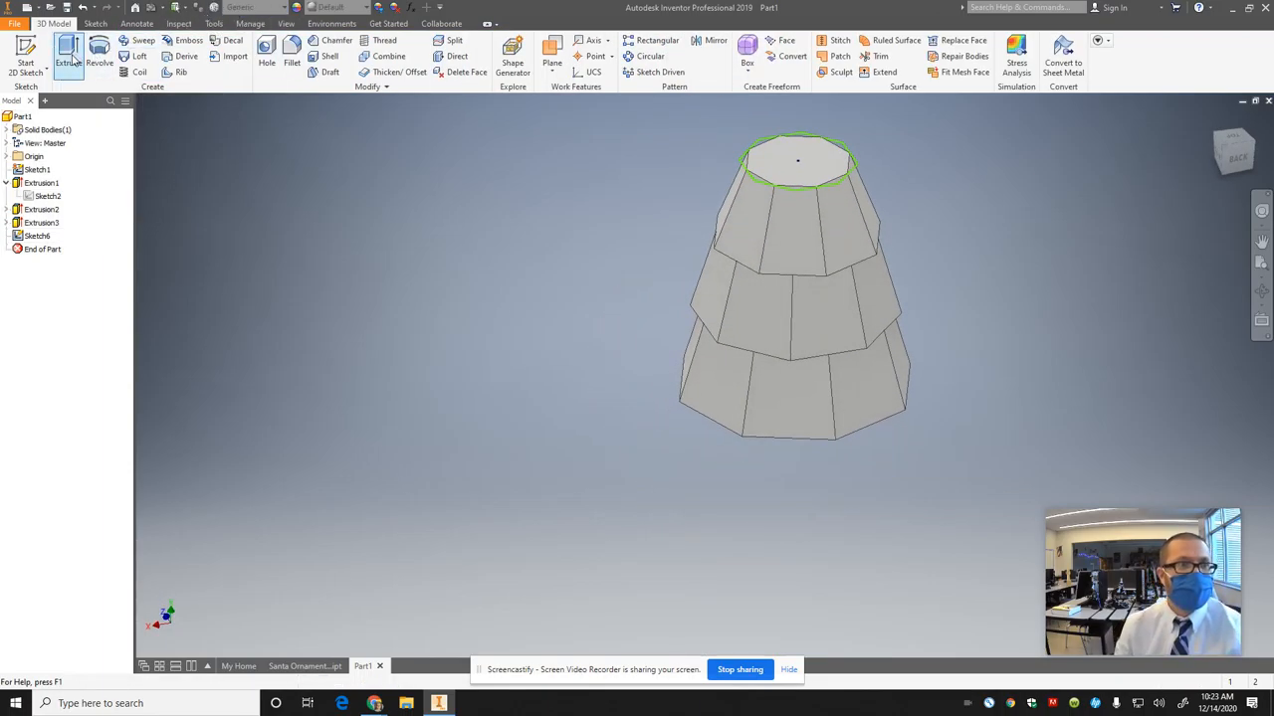
Step: Extrude the top octagon into a pointed tier with a -30 degree taper
click(68, 50)
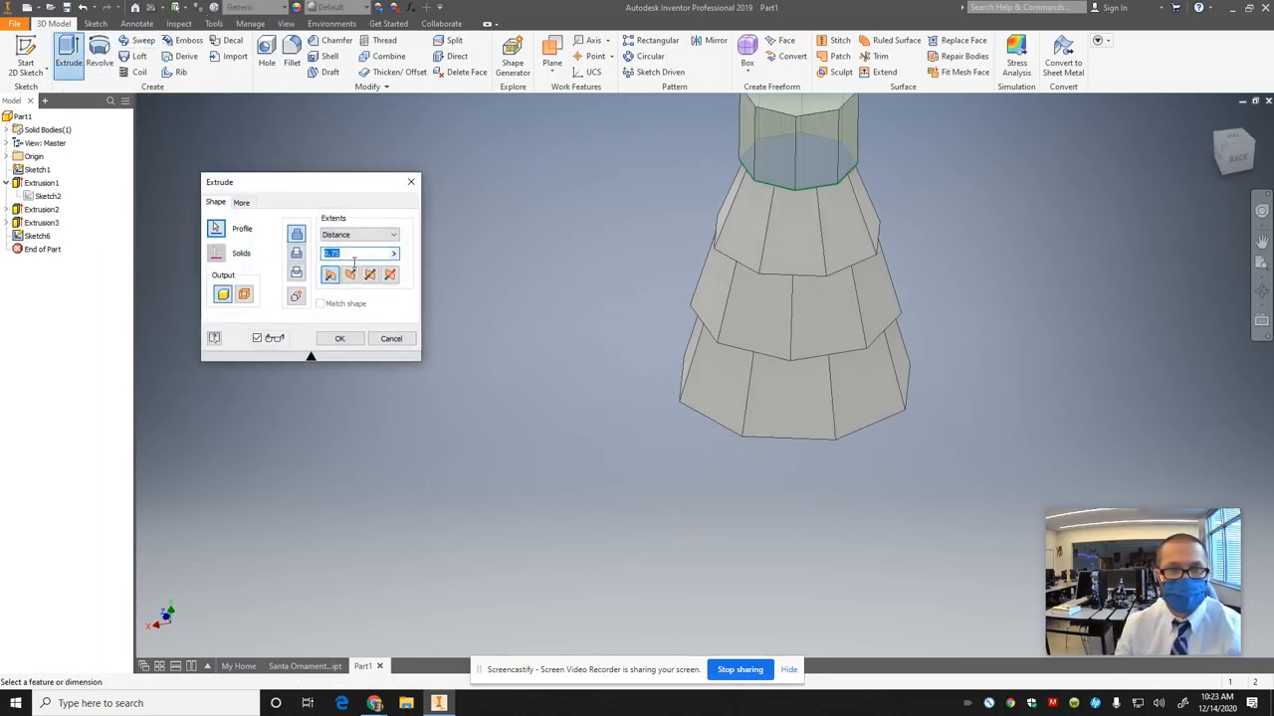
click(241, 202)
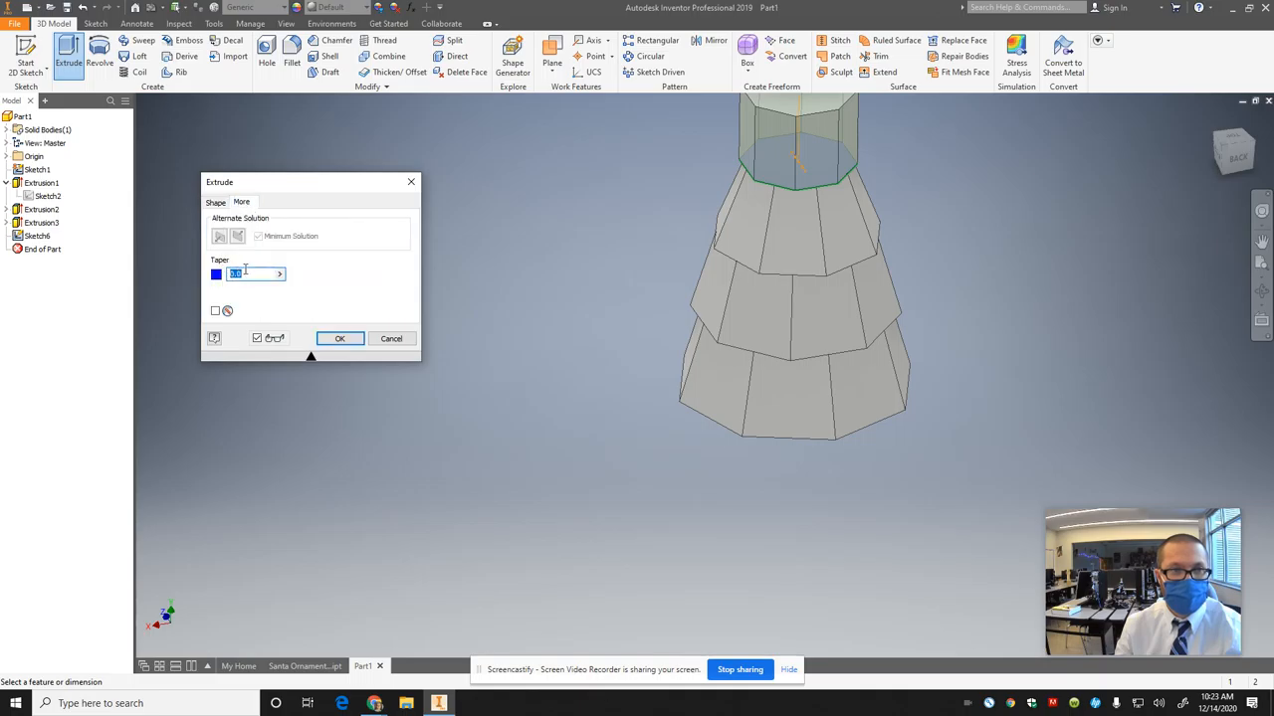
text(-30)
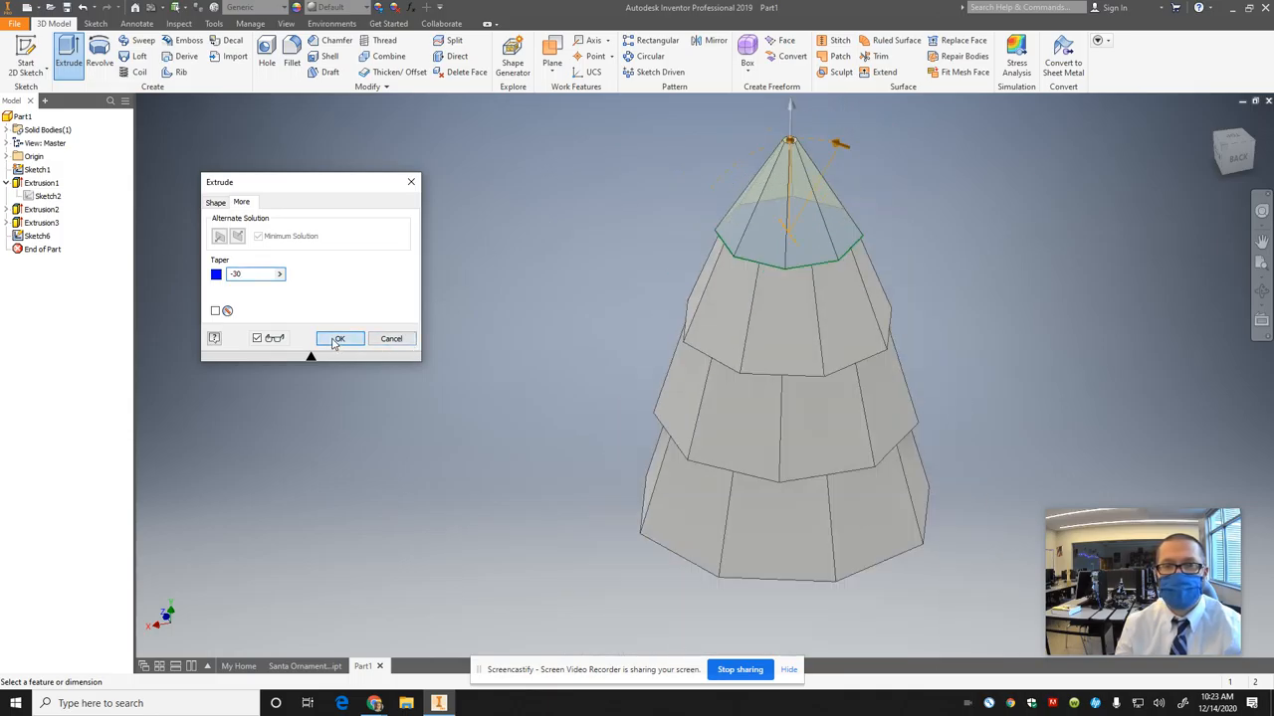
click(339, 339)
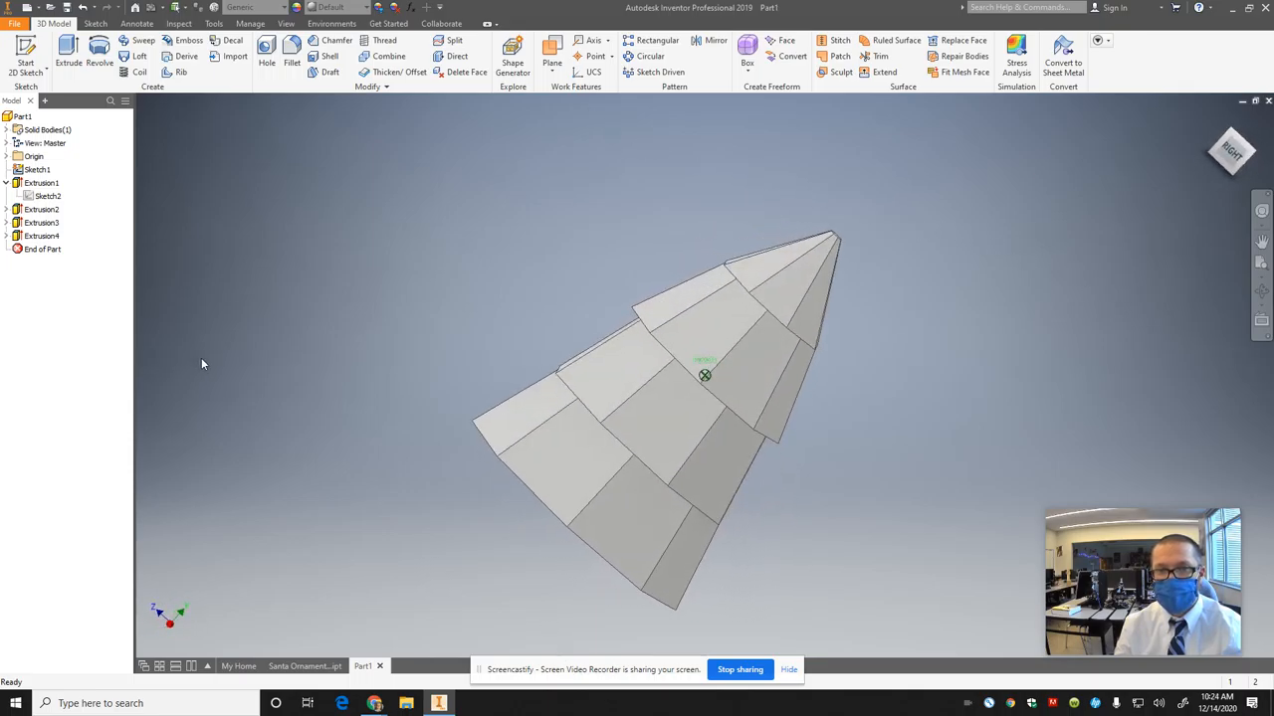
Step: Orbit to an upright front view and expand Solid Bodies to show Solid1
drag(697, 378, 736, 468)
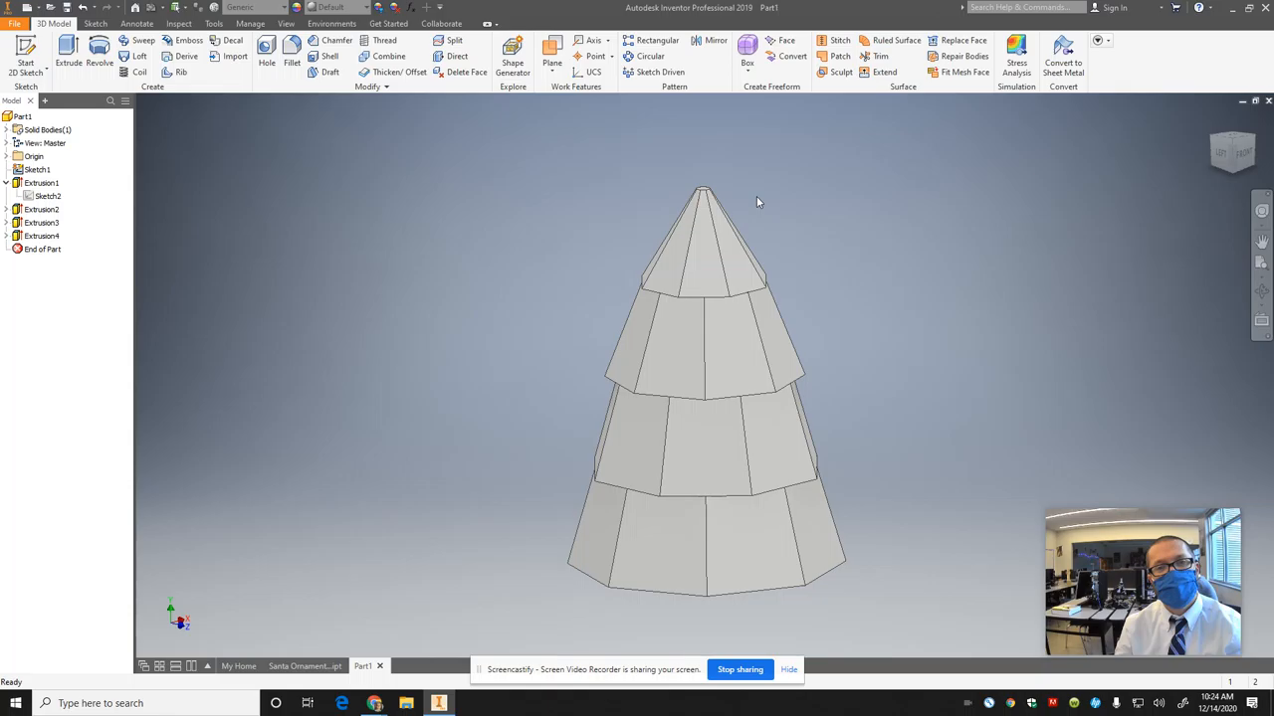
click(45, 142)
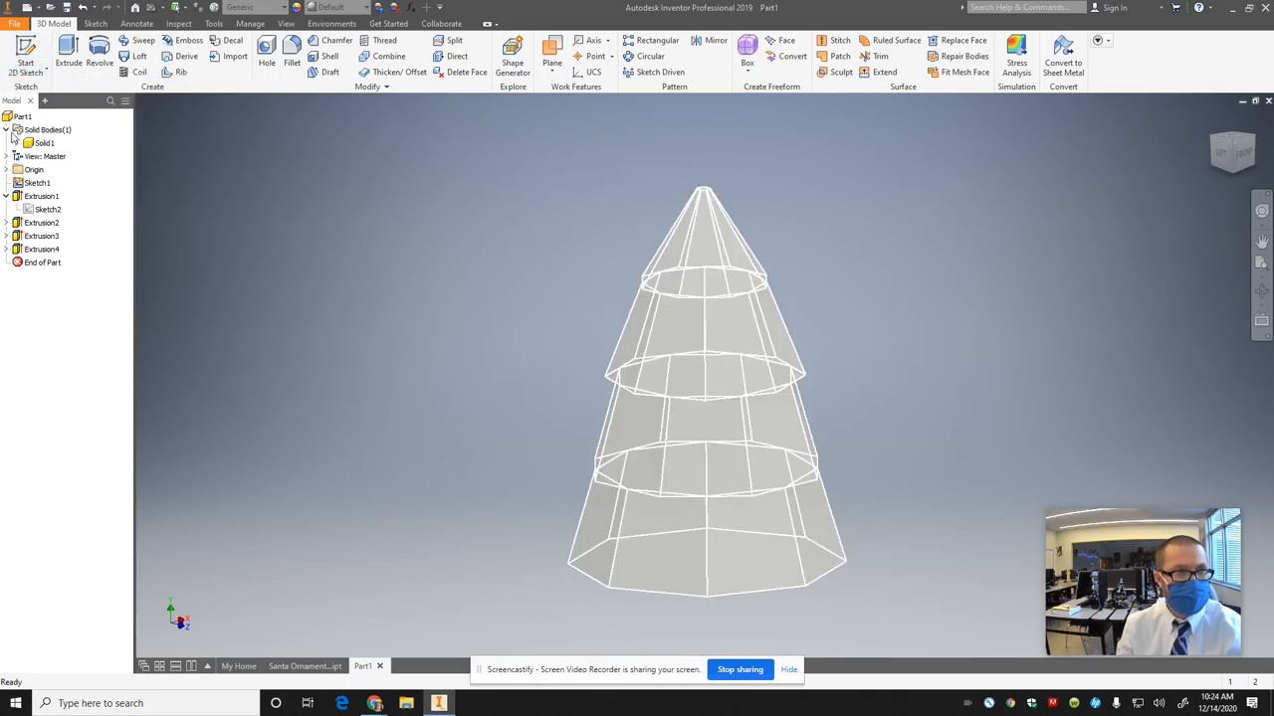
Step: On the YZ Plane, draw two concentric circles above the tree tip and finish the sketch
click(7, 169)
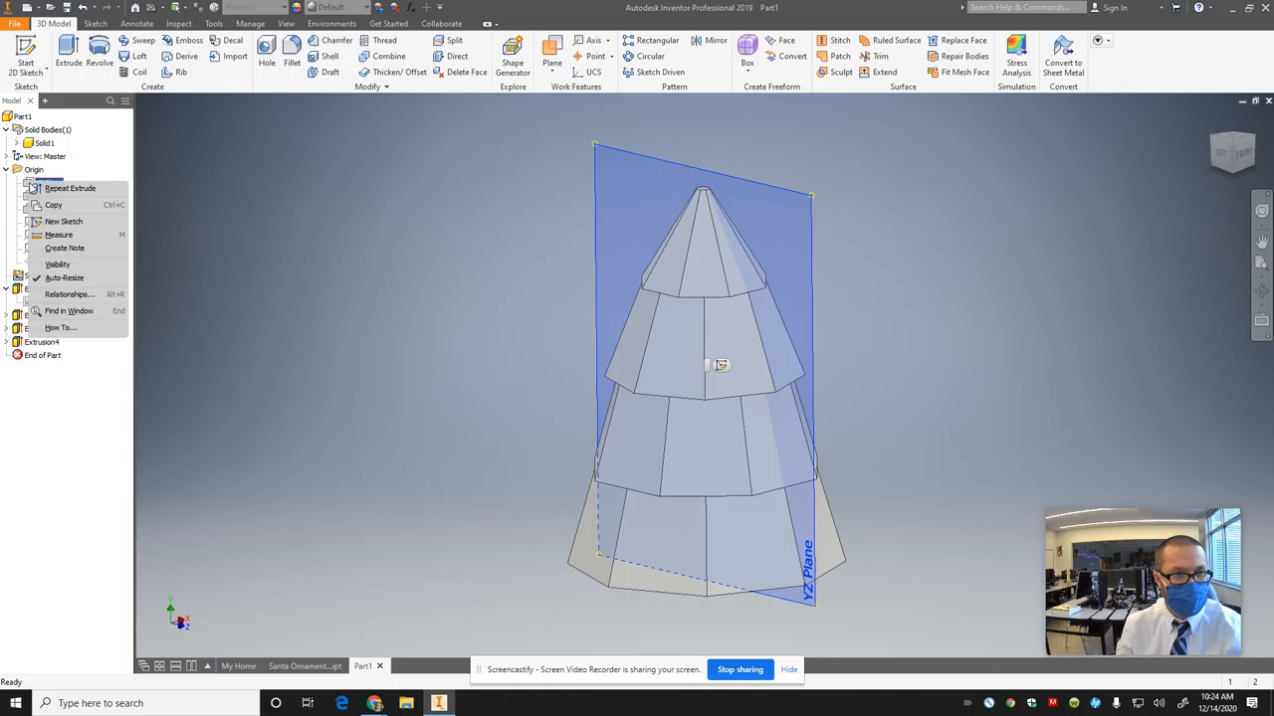
click(888, 232)
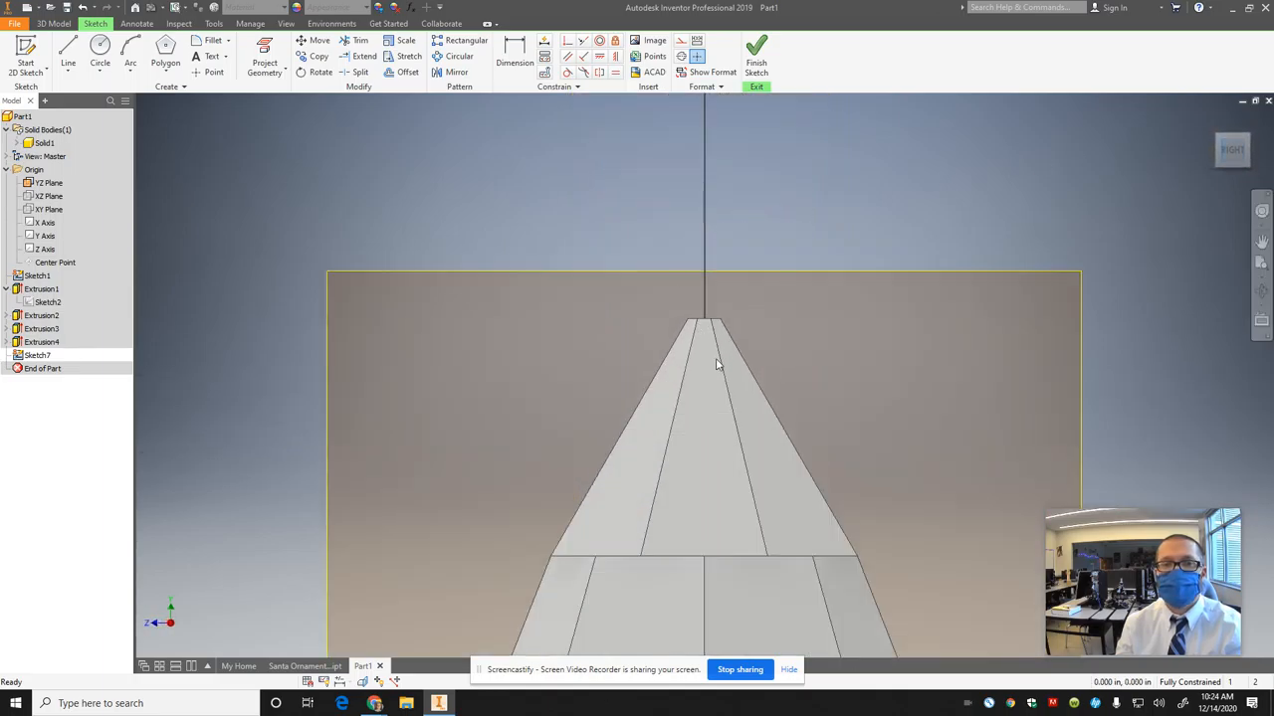
click(99, 50)
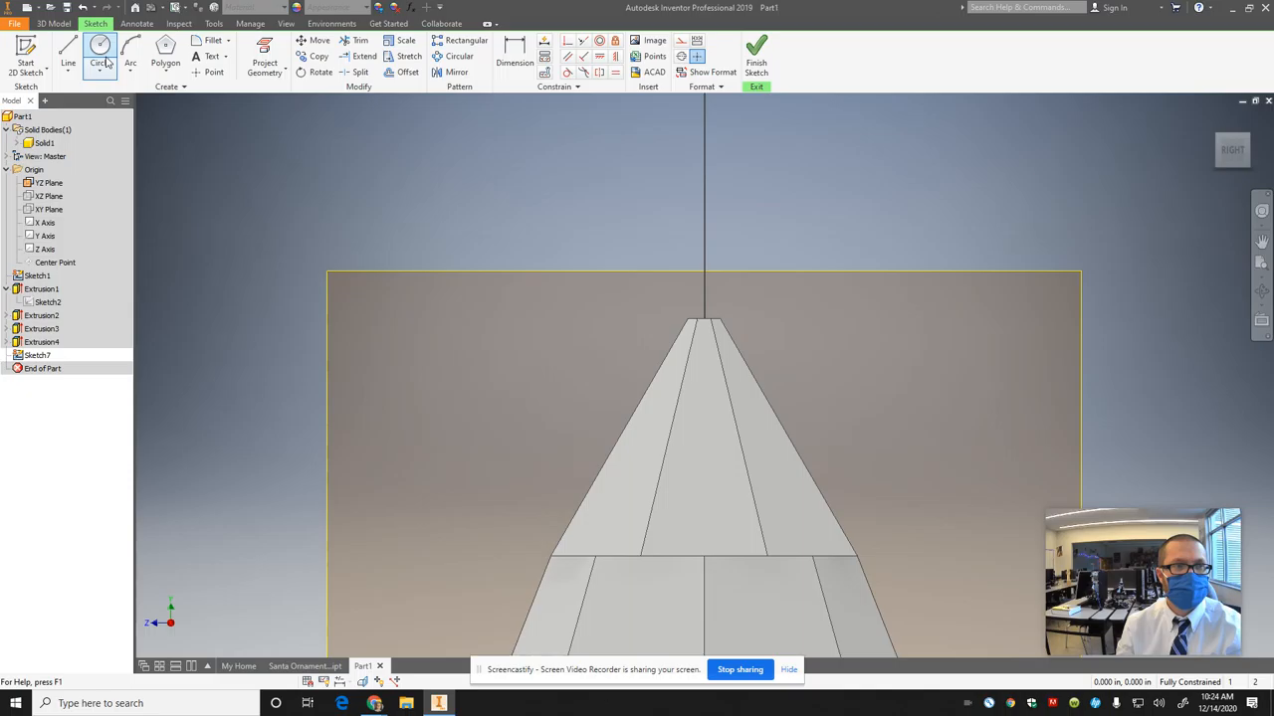
mouse_move(100, 48)
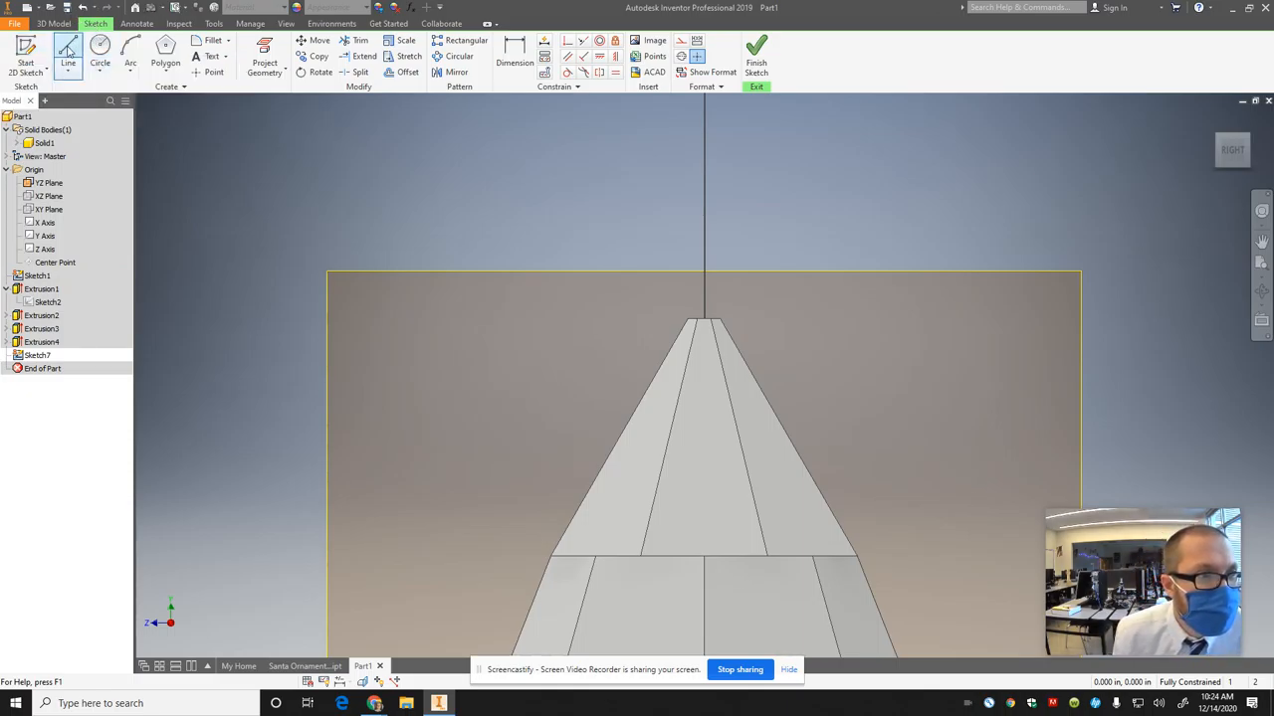
click(99, 55)
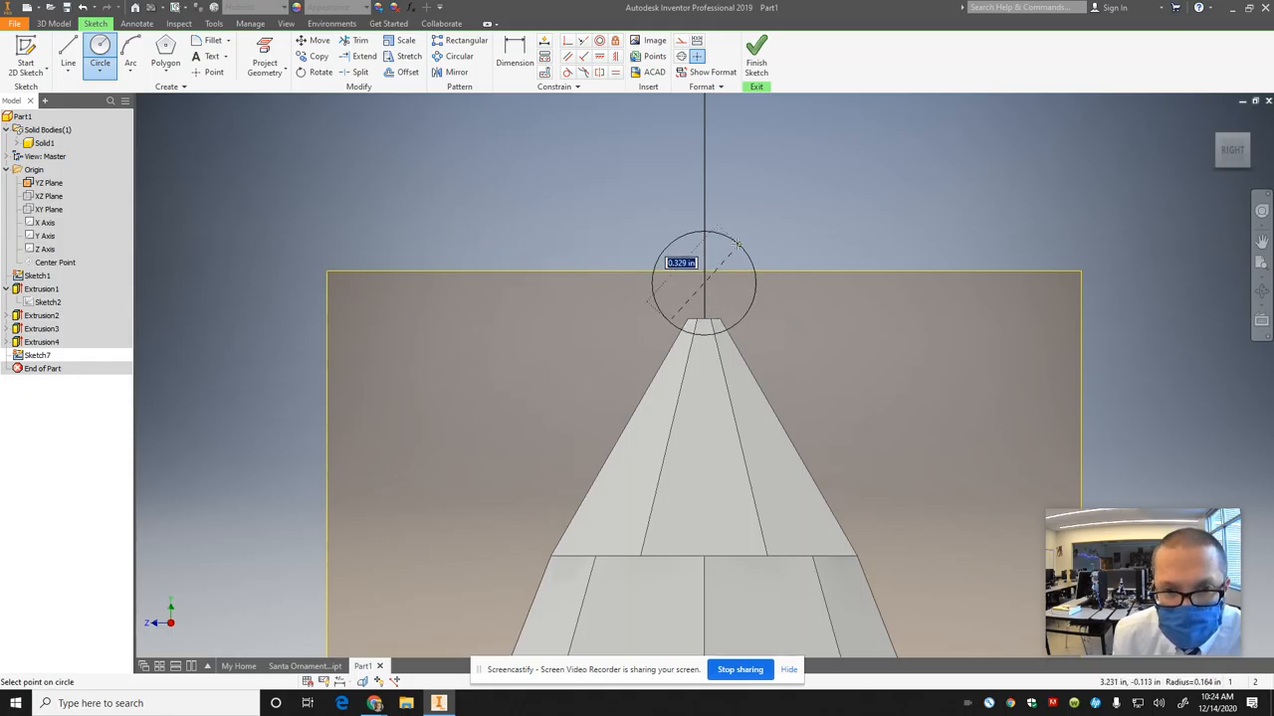
click(705, 286)
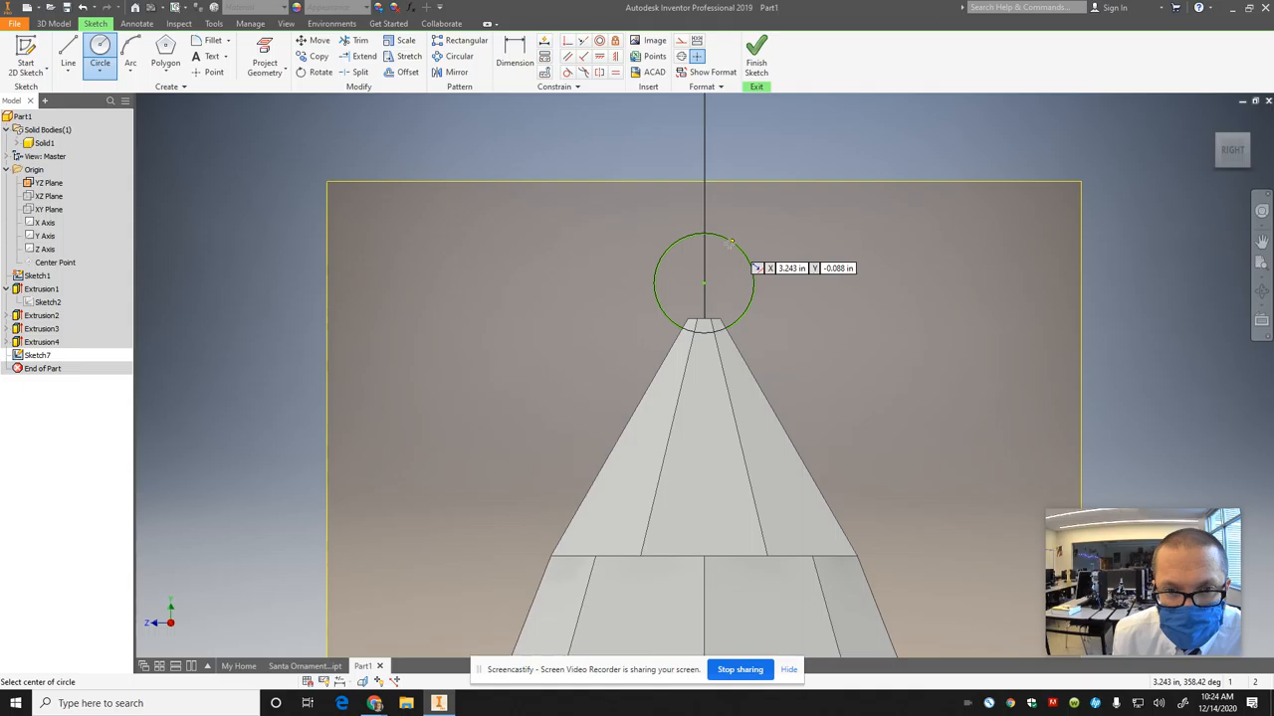
click(703, 286)
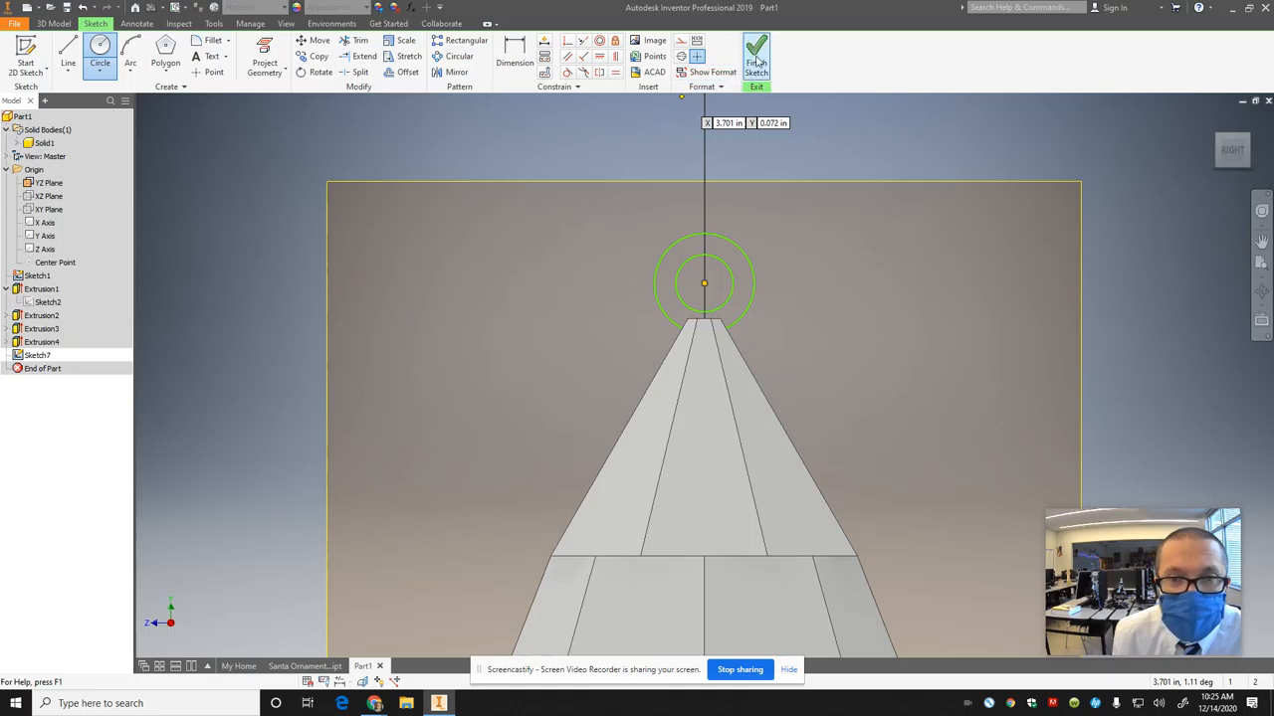
click(756, 52)
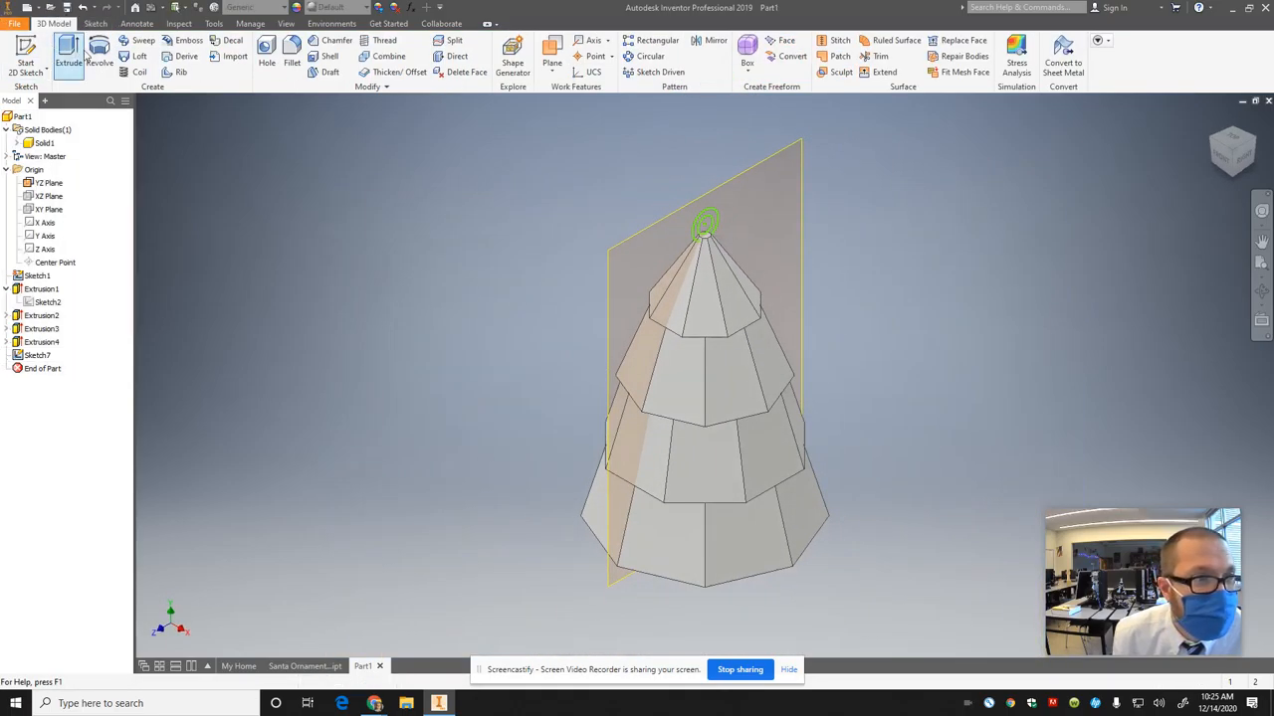
Step: Extrude the profile between the circles 0.15 symmetrically into a hanger loop
click(68, 55)
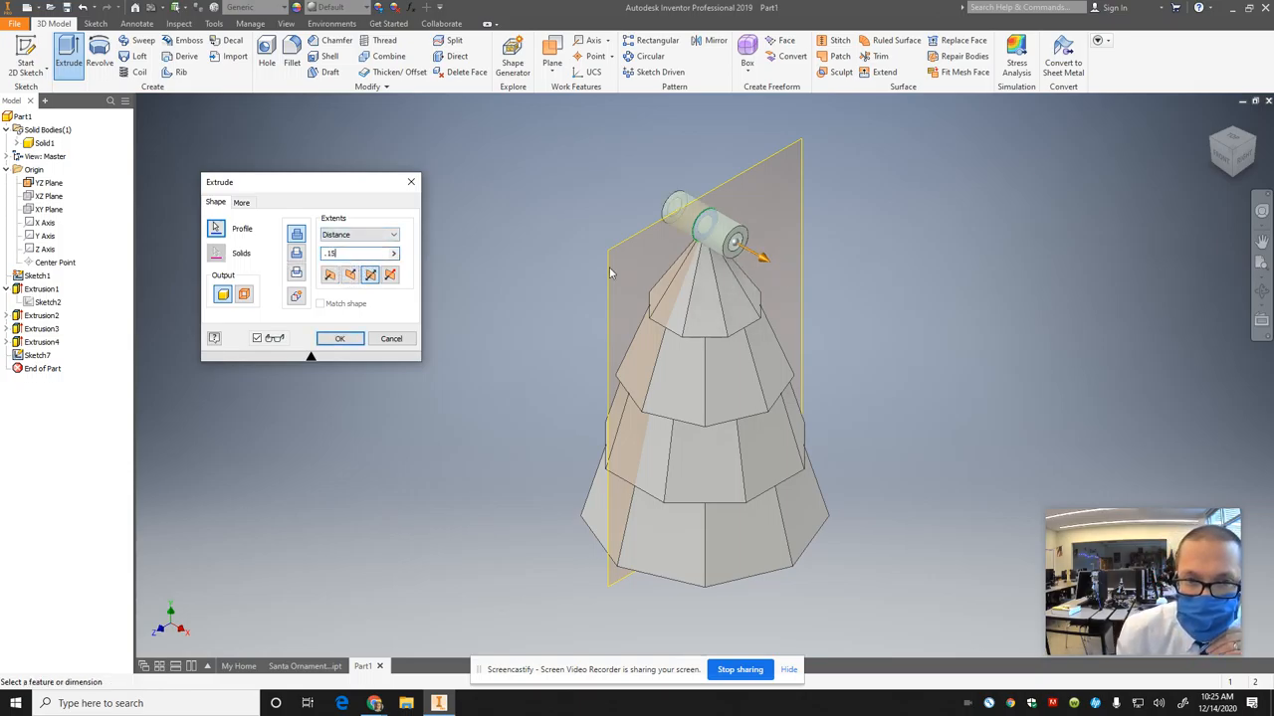
click(339, 339)
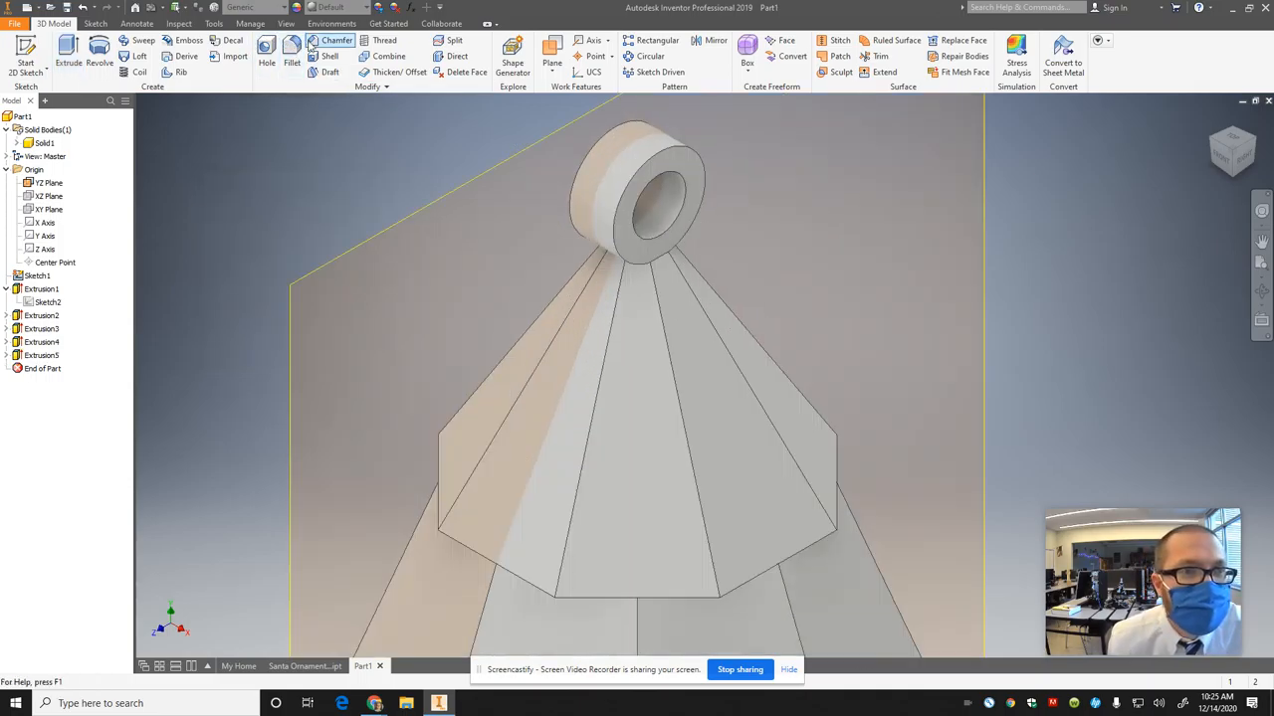
Step: Try a 0.02 chamfer on the hanger ring, then cancel it
click(336, 40)
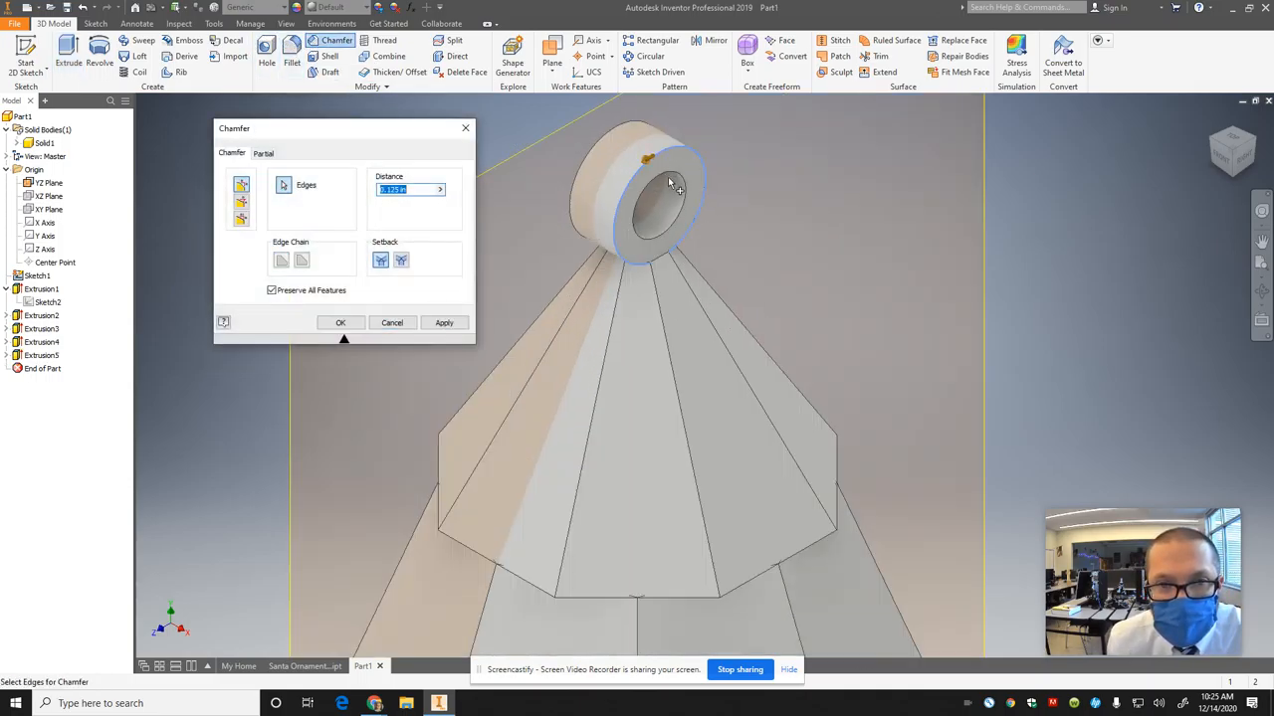
text(.02)
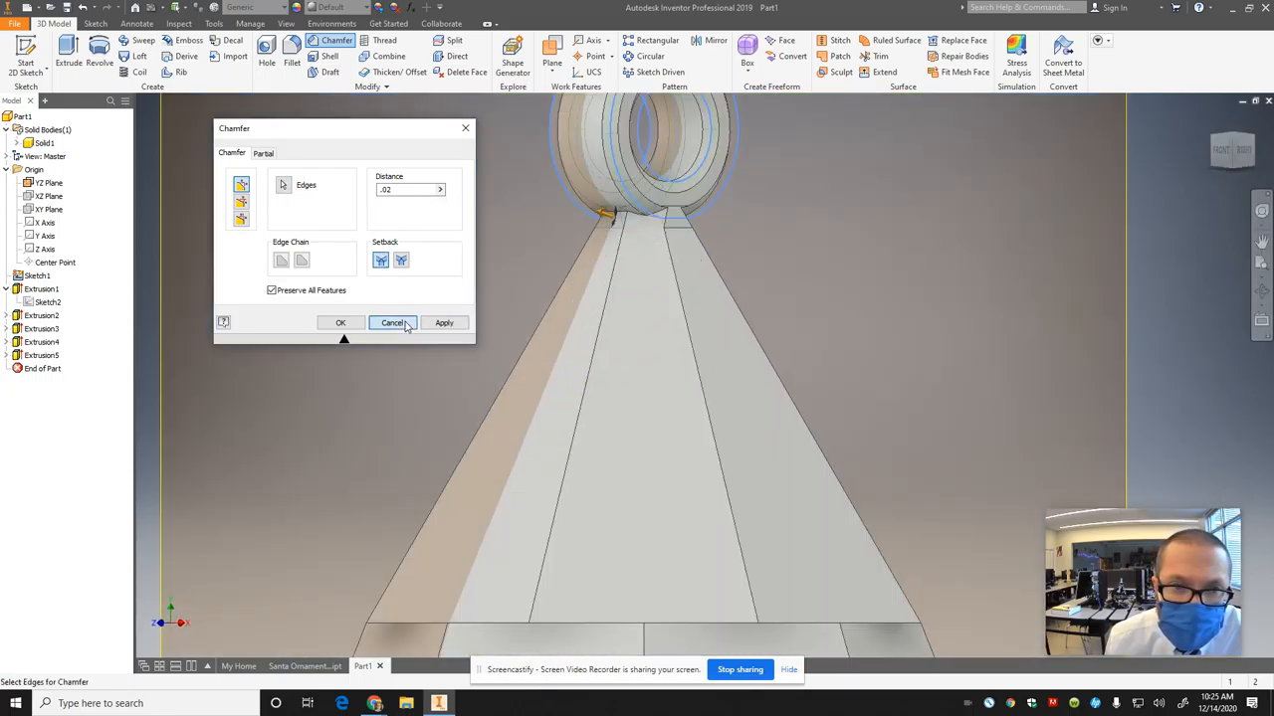
click(393, 322)
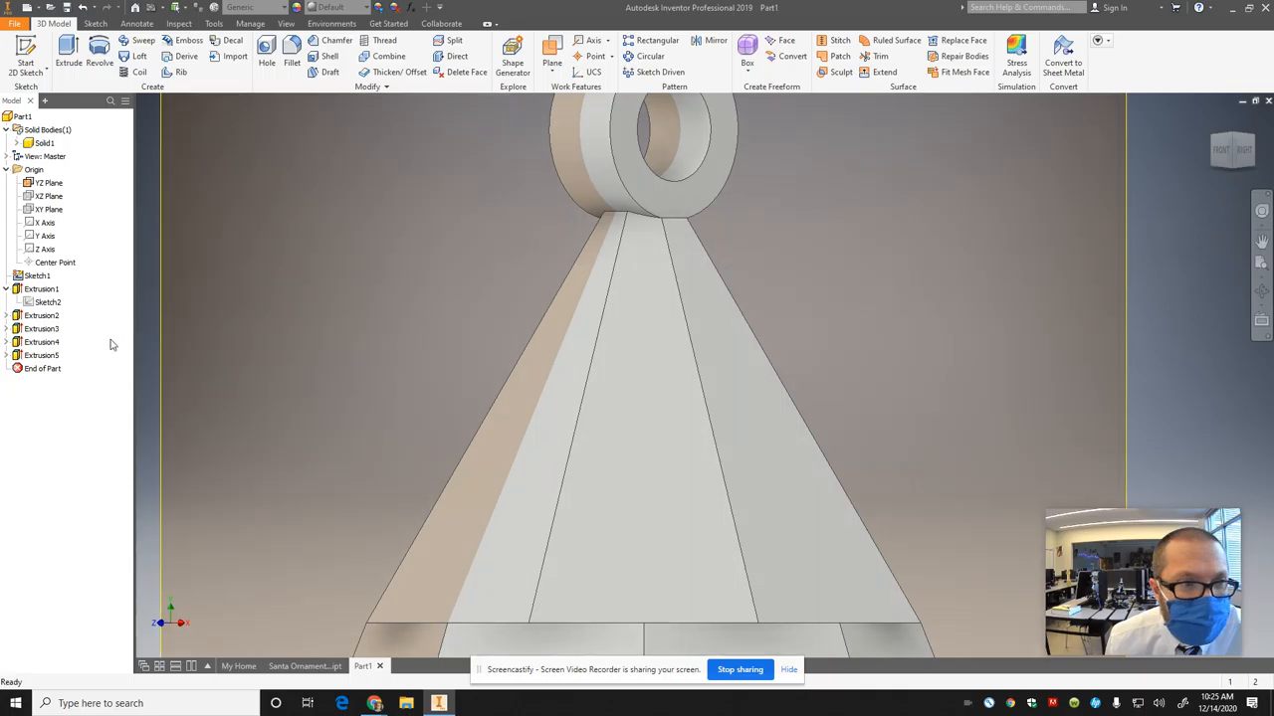
Step: Re-edit the hanger ring Extrusion5, then apply a 0.02 chamfer to its edges
click(42, 368)
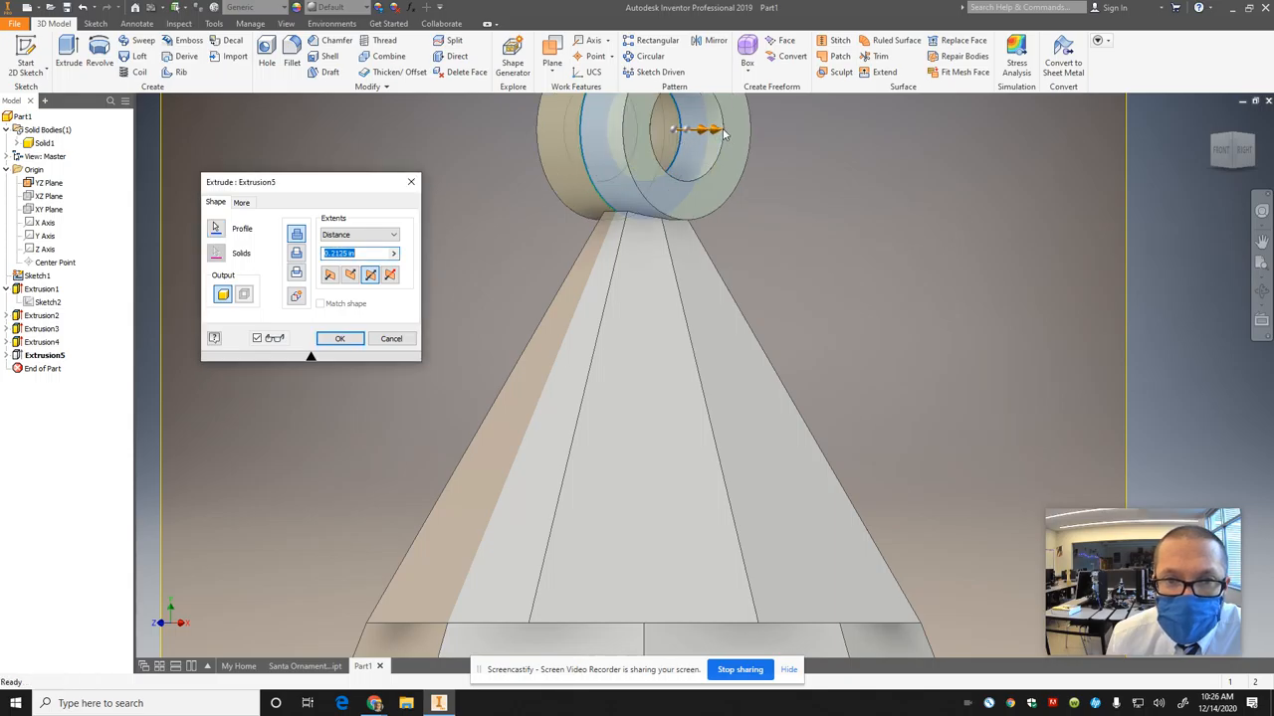
click(339, 338)
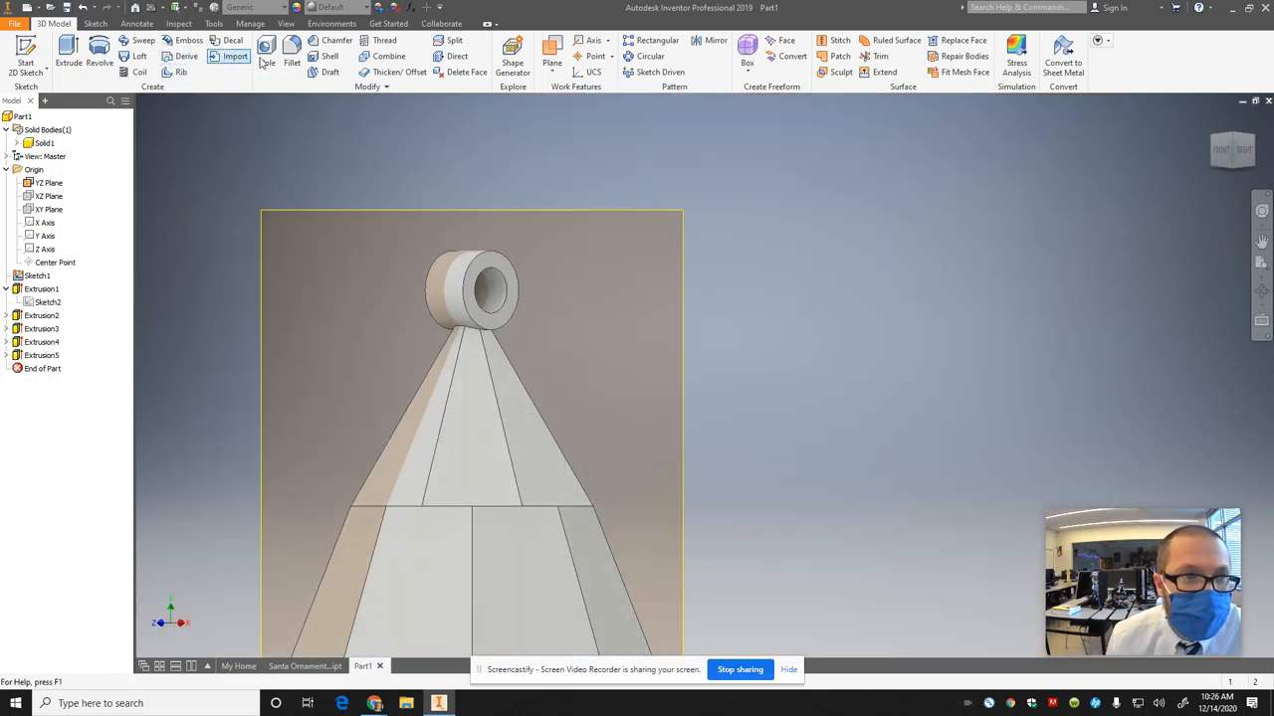
click(336, 40)
text(.02)
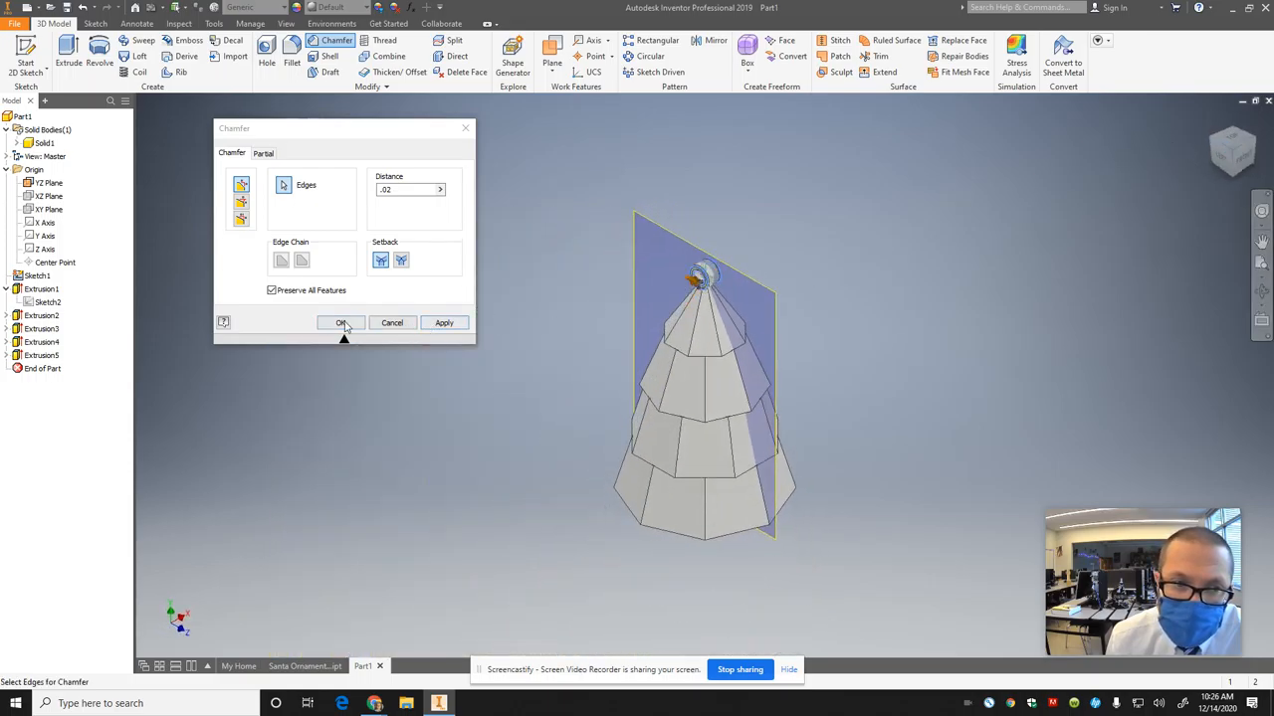
click(341, 323)
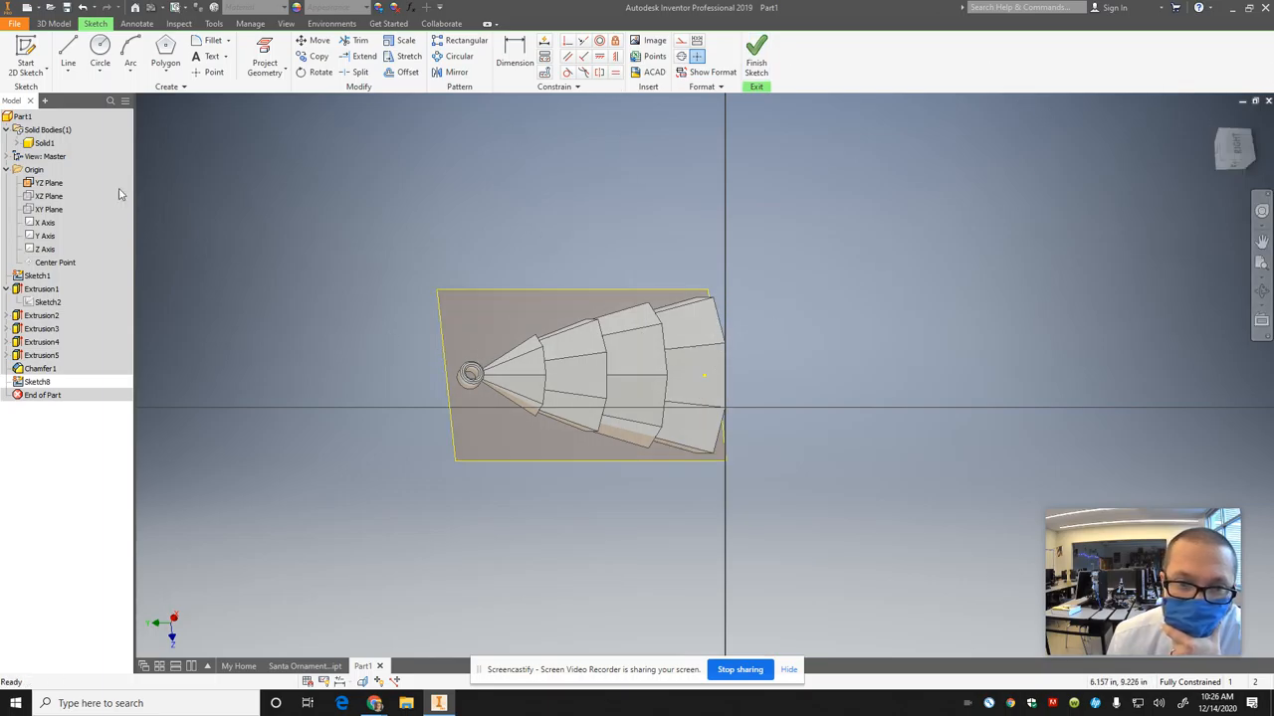
mouse_move(841, 246)
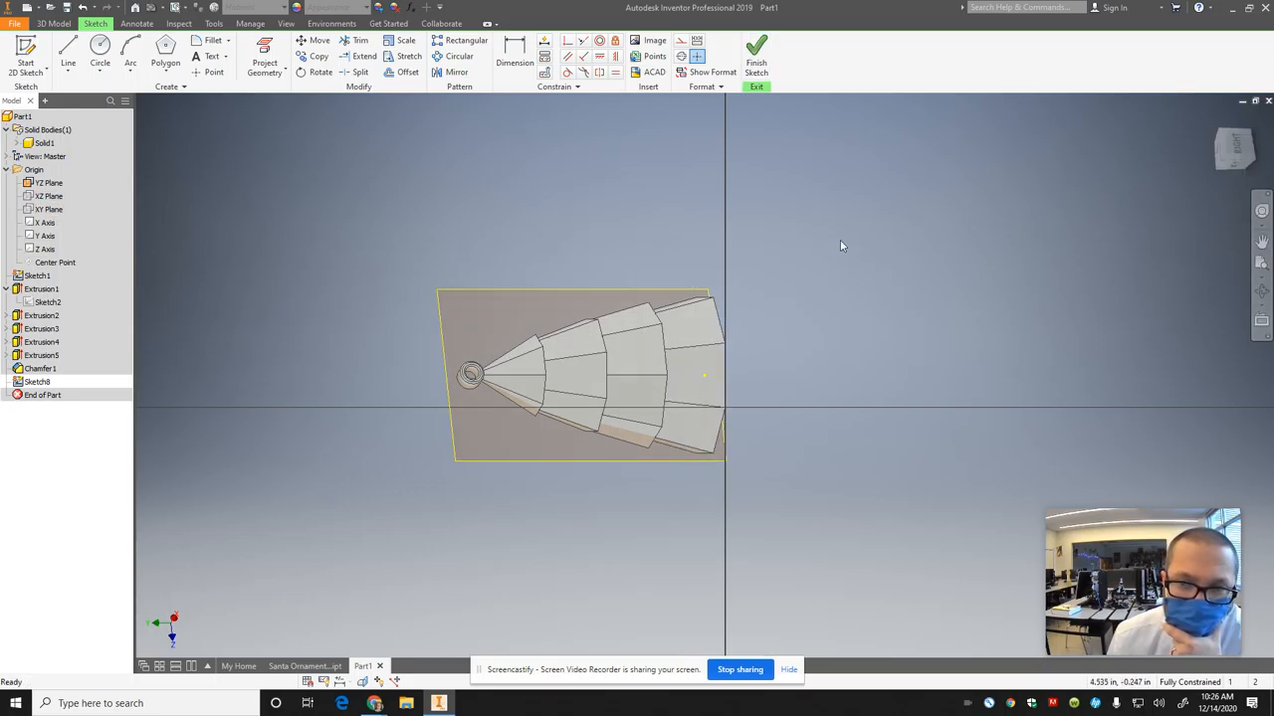
Step: Create a 2D sketch on the ornament's plane and place a text box
click(319, 71)
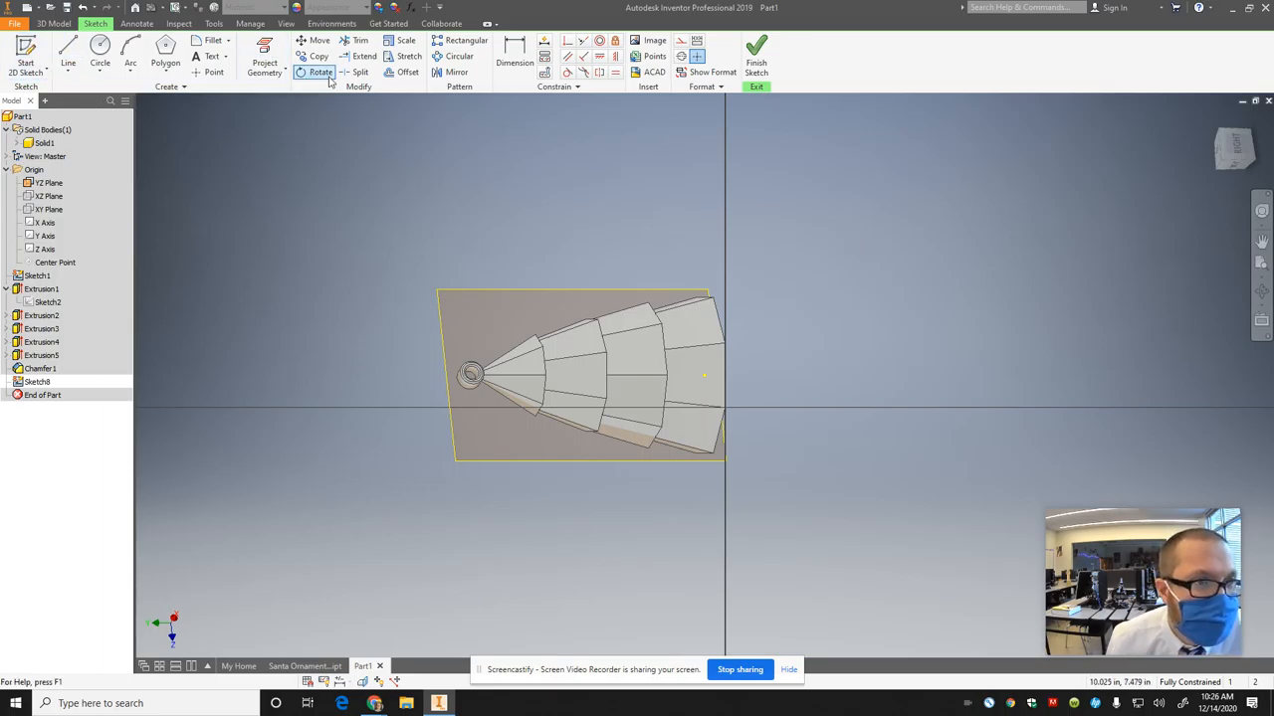
click(211, 56)
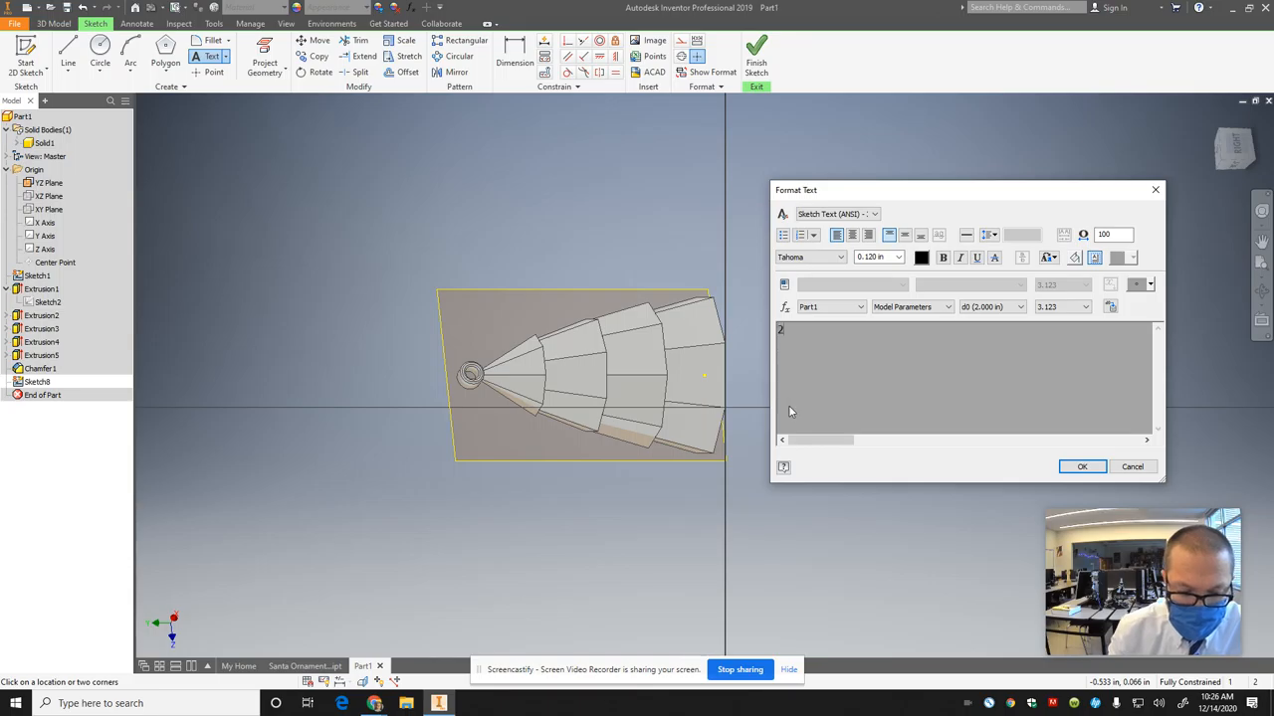
Step: Format the text '2020' as bold Times New Roman, 0.25 in high
text(020)
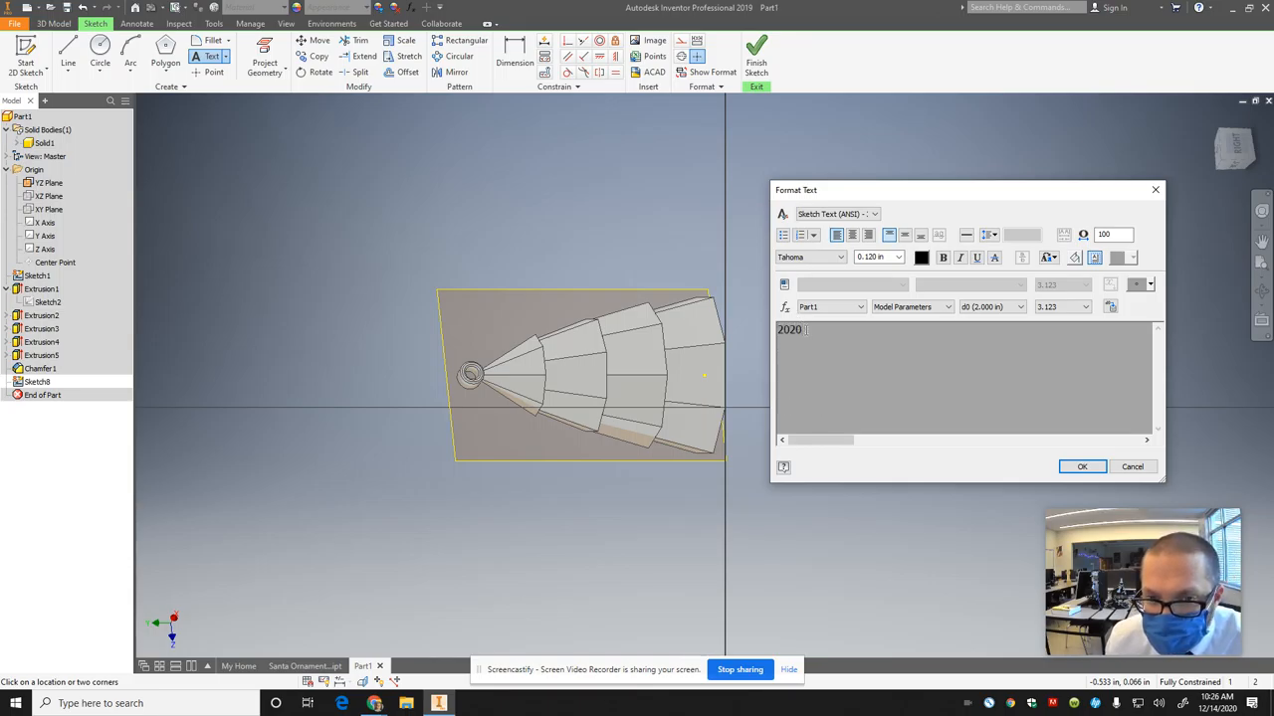
click(812, 257)
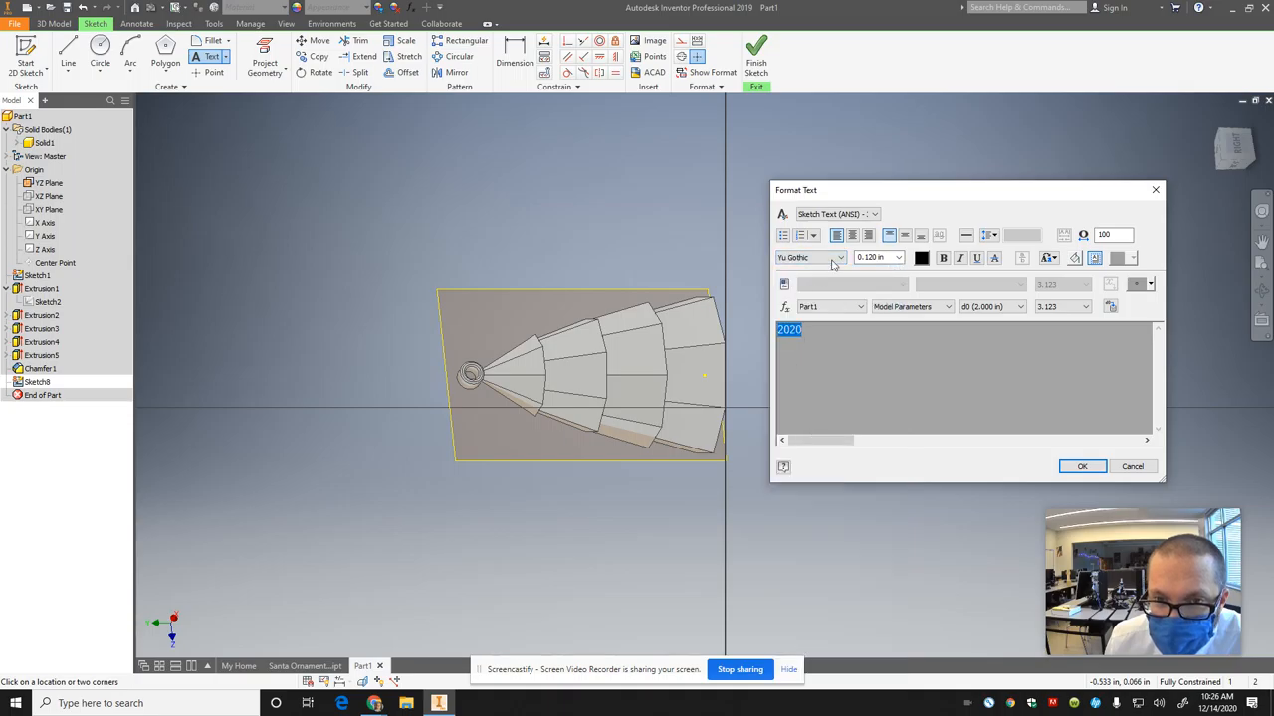
click(841, 257)
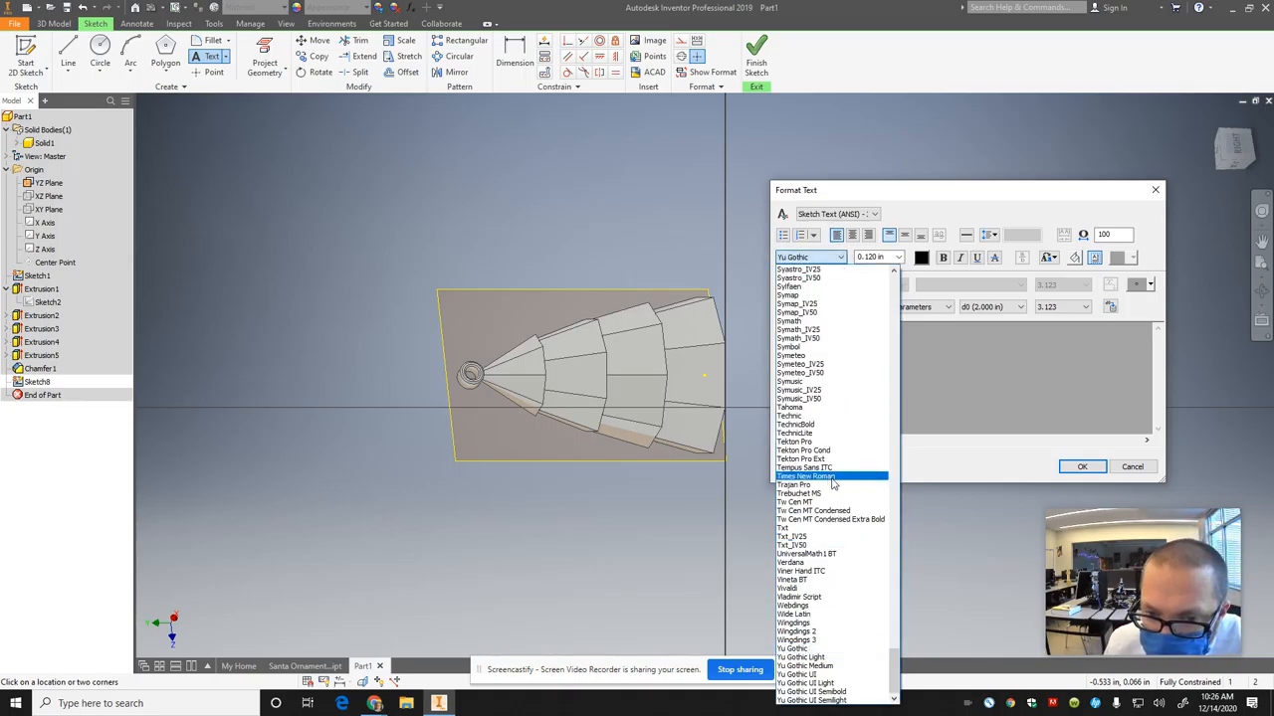
click(806, 476)
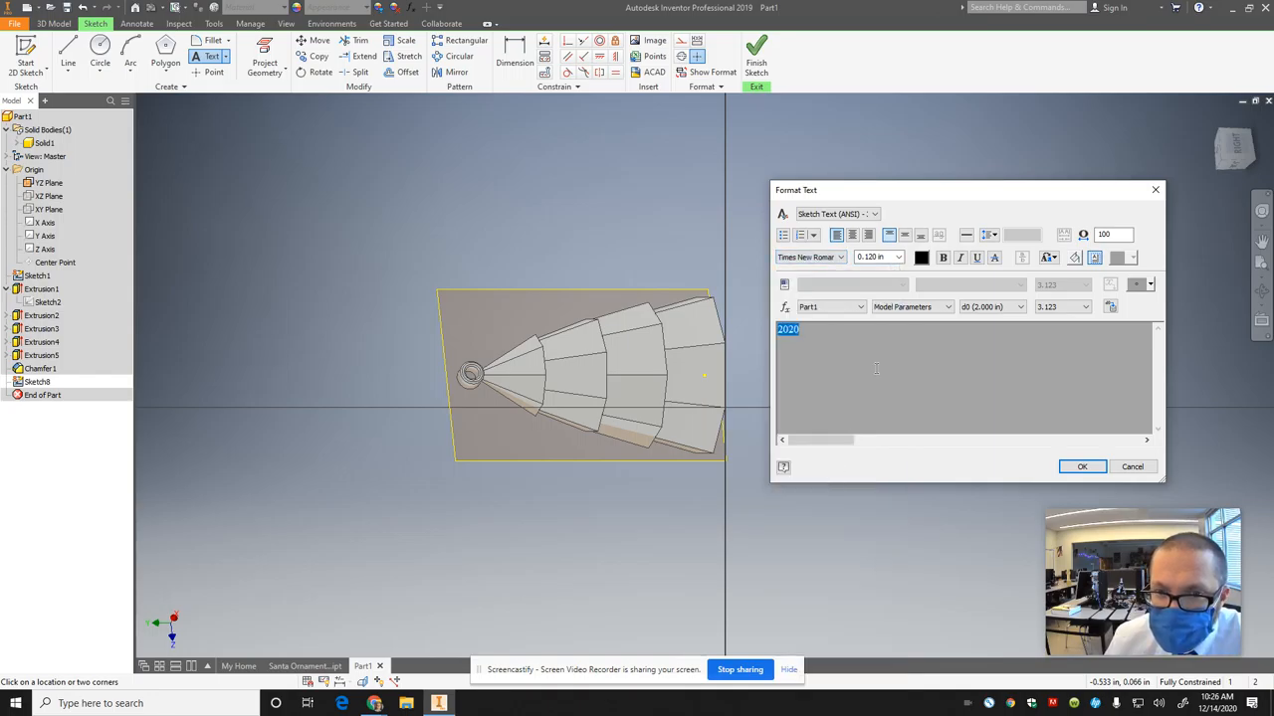
click(943, 257)
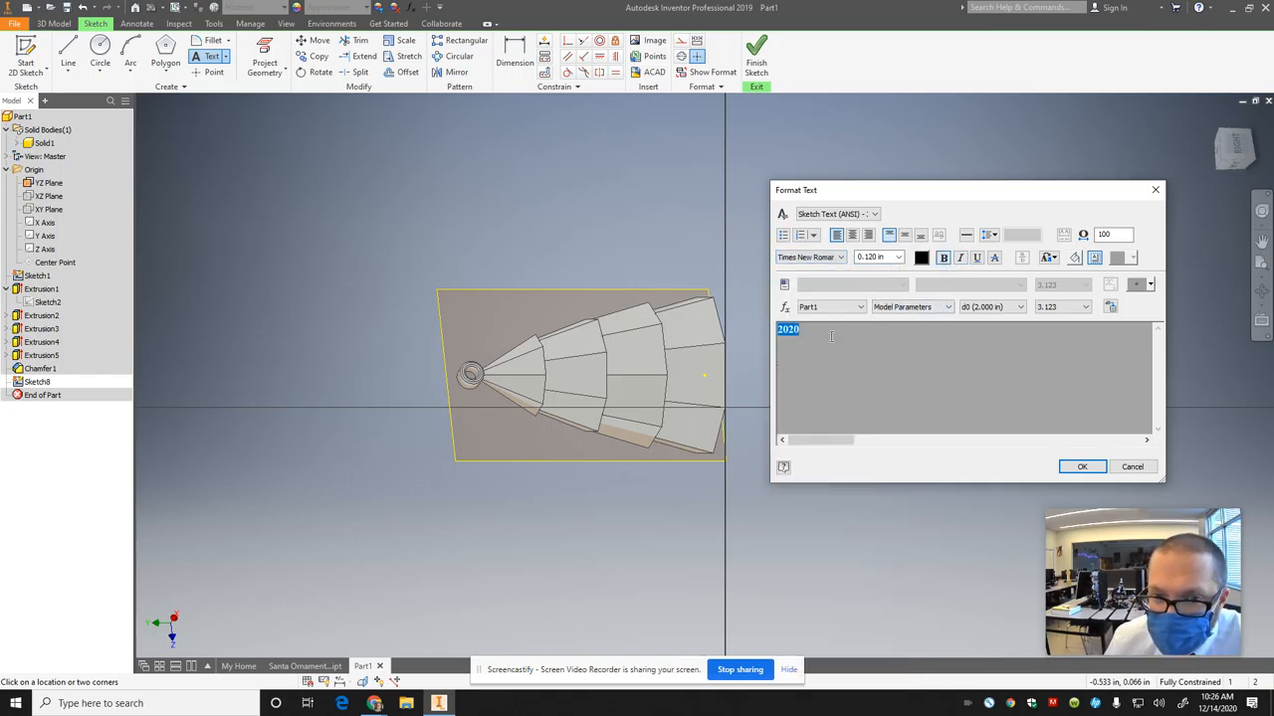
click(876, 256)
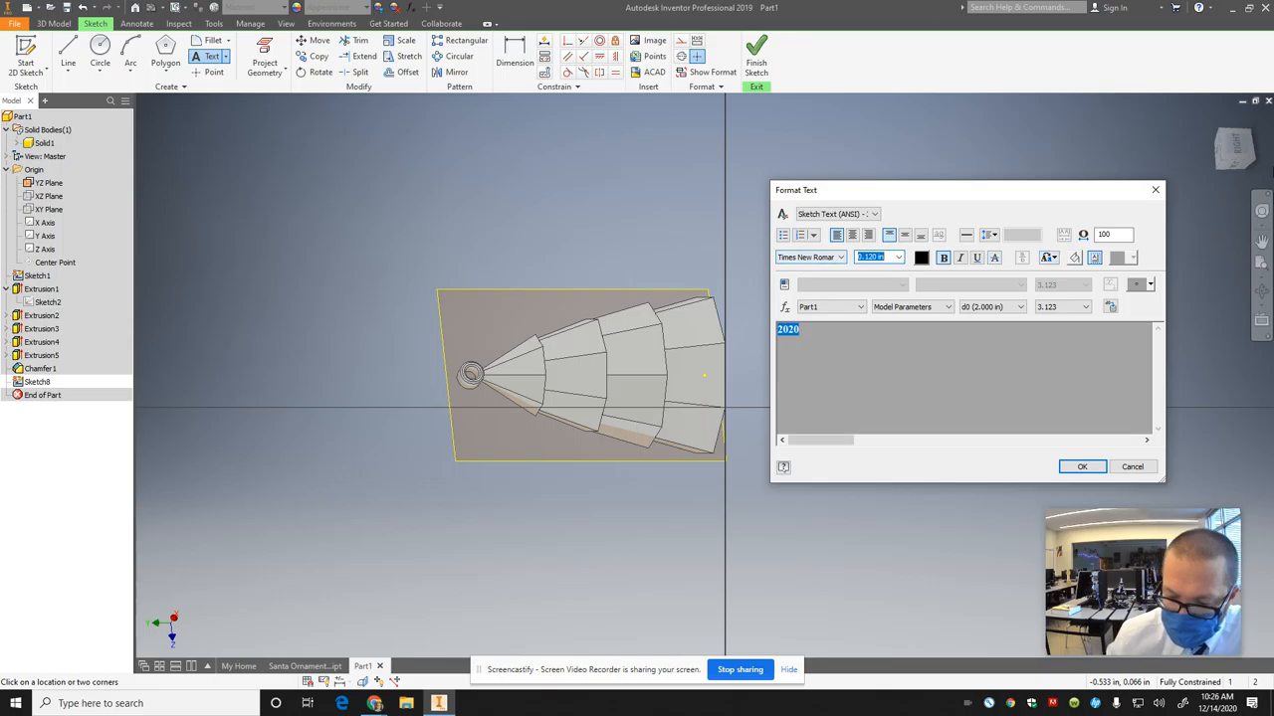
text(.5)
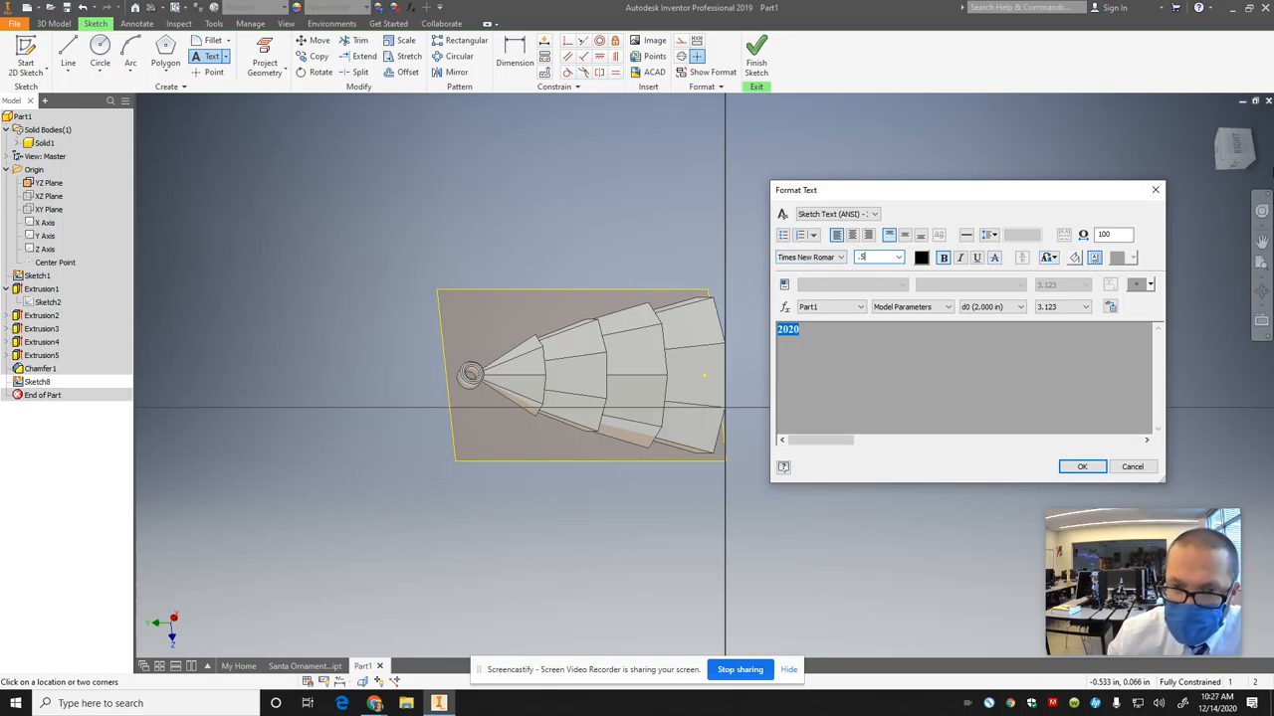
click(1082, 467)
text(.25)
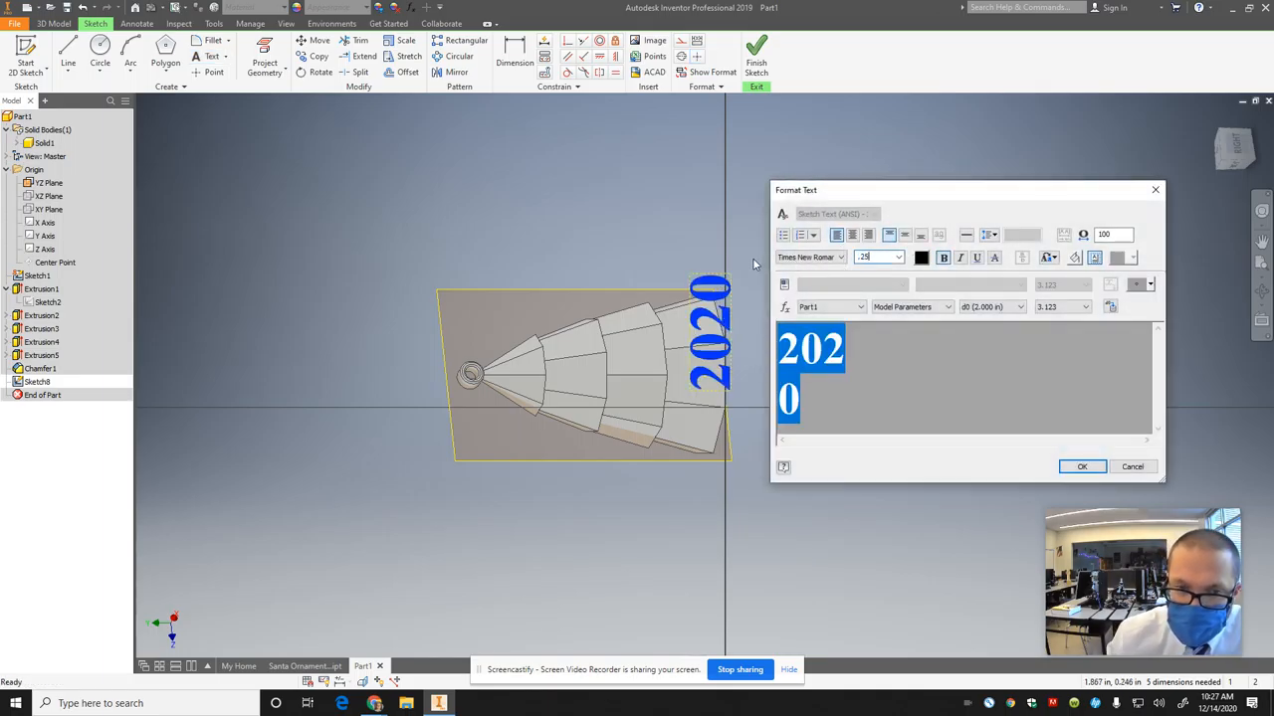
Step: Accept the 2020 text, finish the sketch, and pick it for extrusion
click(1081, 467)
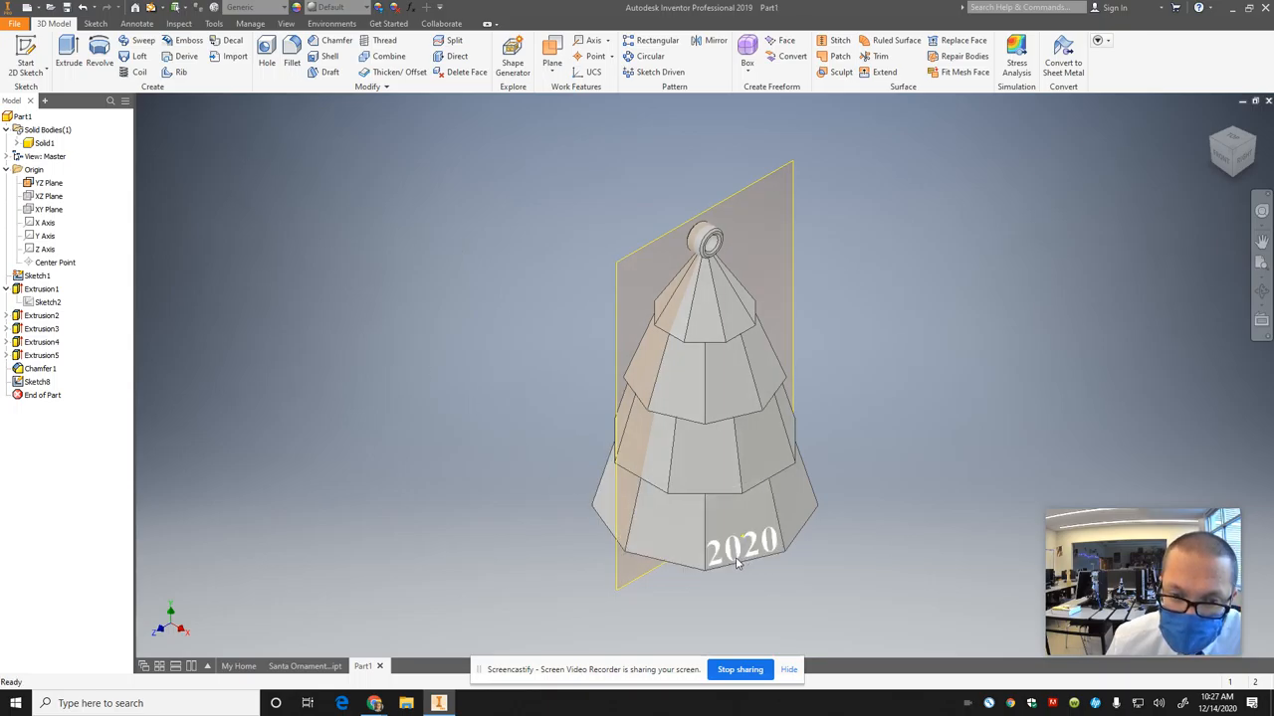
click(37, 381)
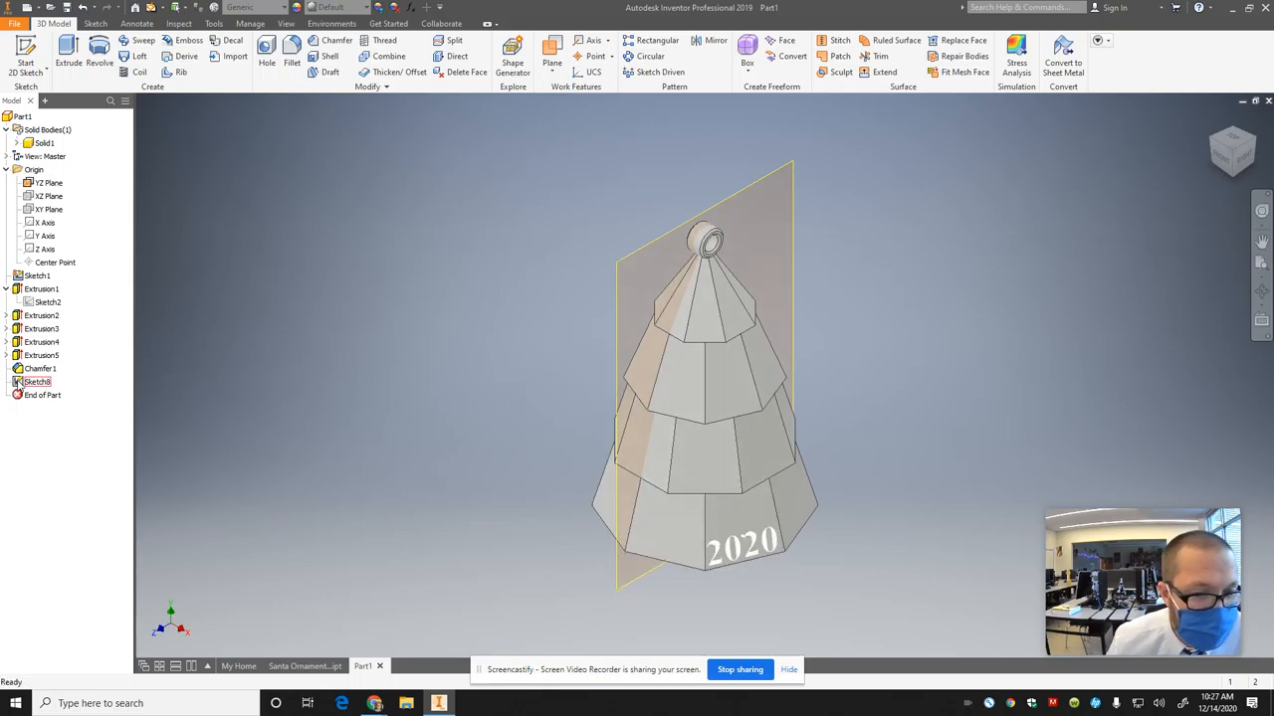
double_click(37, 381)
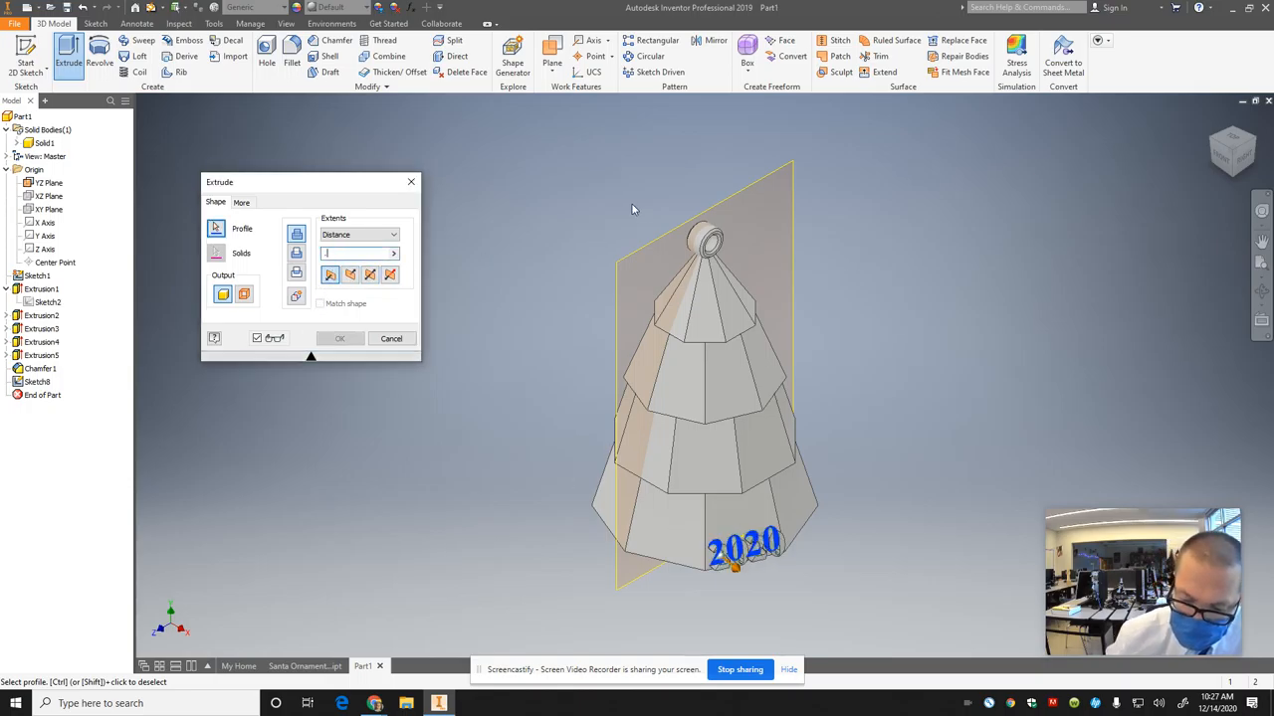
Step: Cut the 2020 text 0.05 into the base tier as Extrusion6
text(.05)
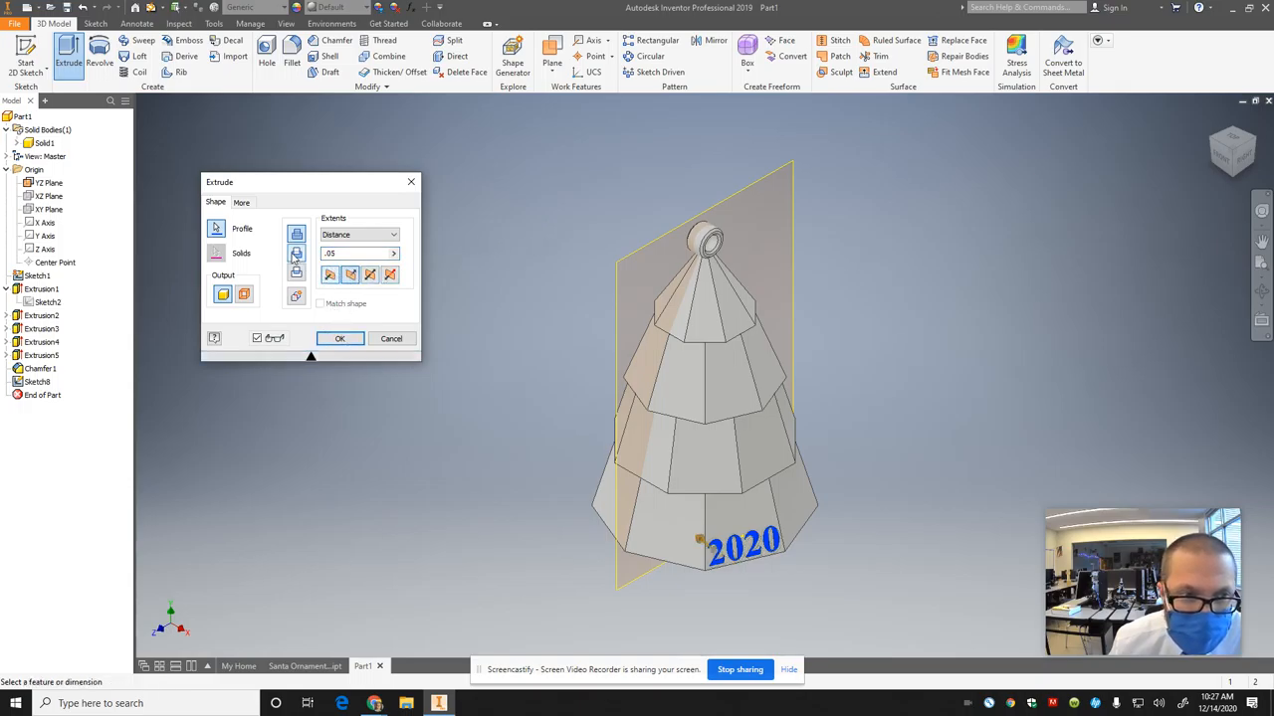
click(340, 338)
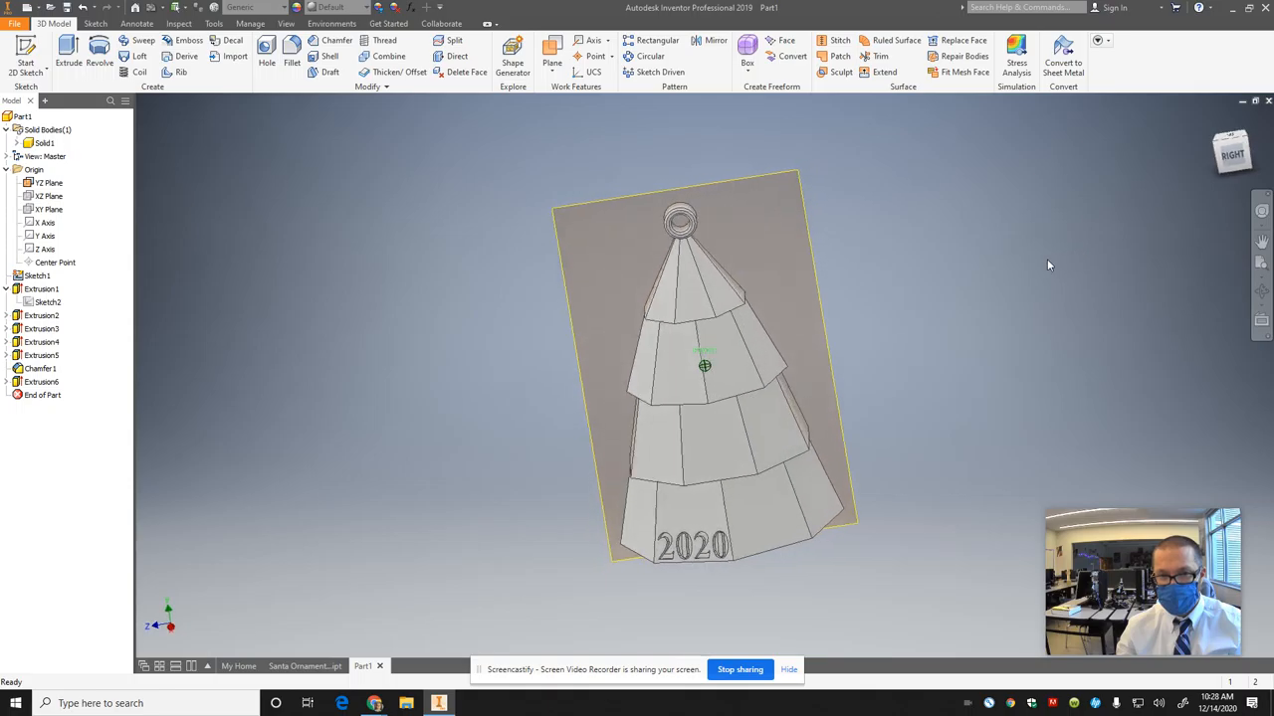
Step: Sketch a small circle on a base-tier face and extrude it 0.05 as Extrusion7
click(722, 447)
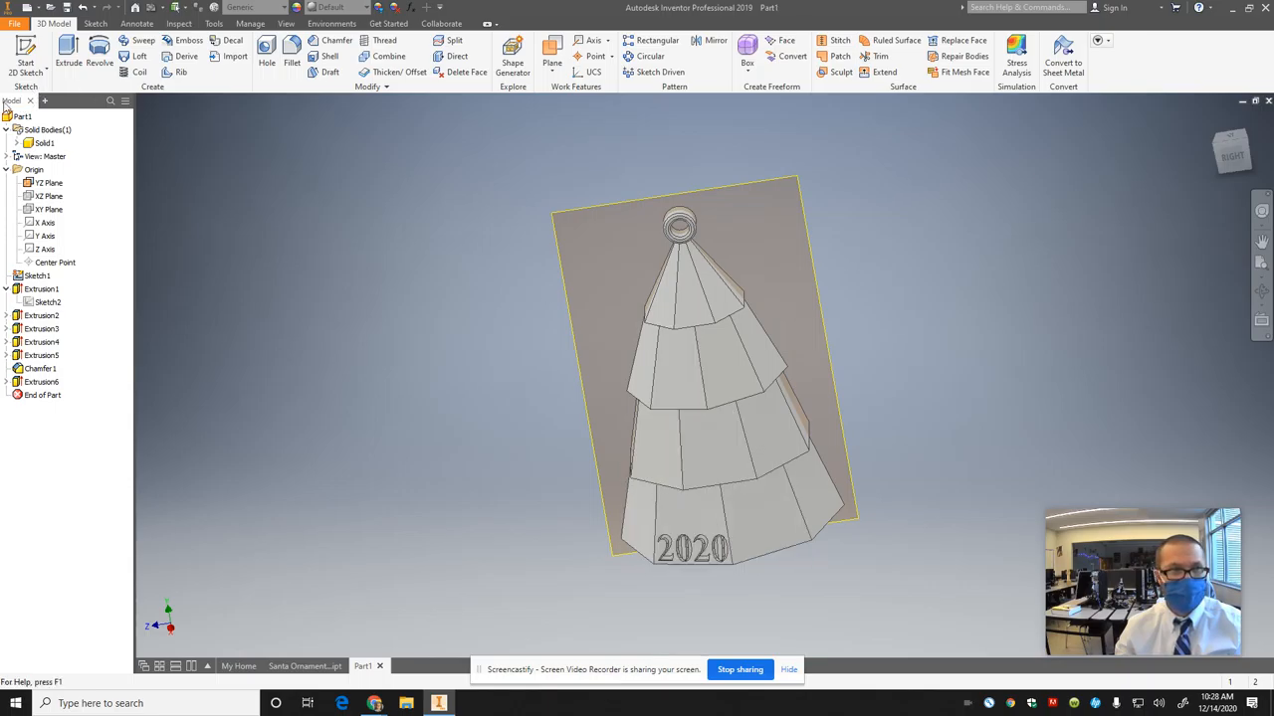
click(95, 23)
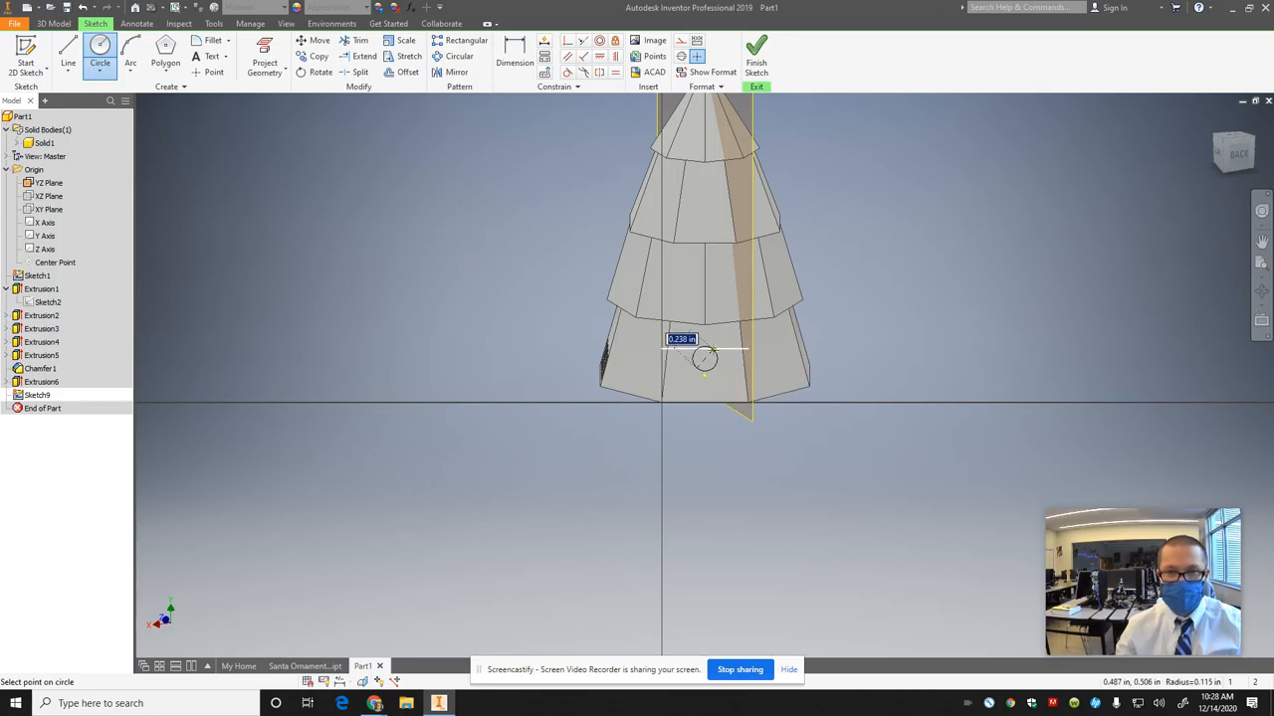
click(757, 51)
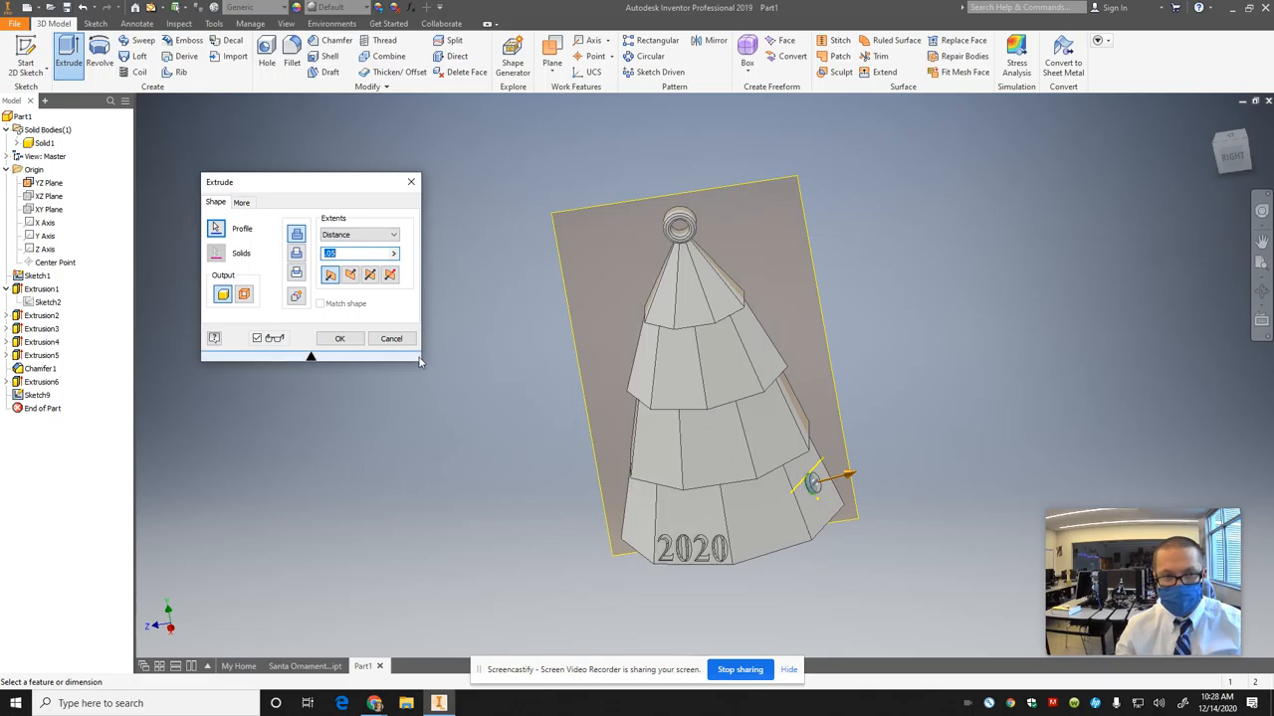
click(340, 339)
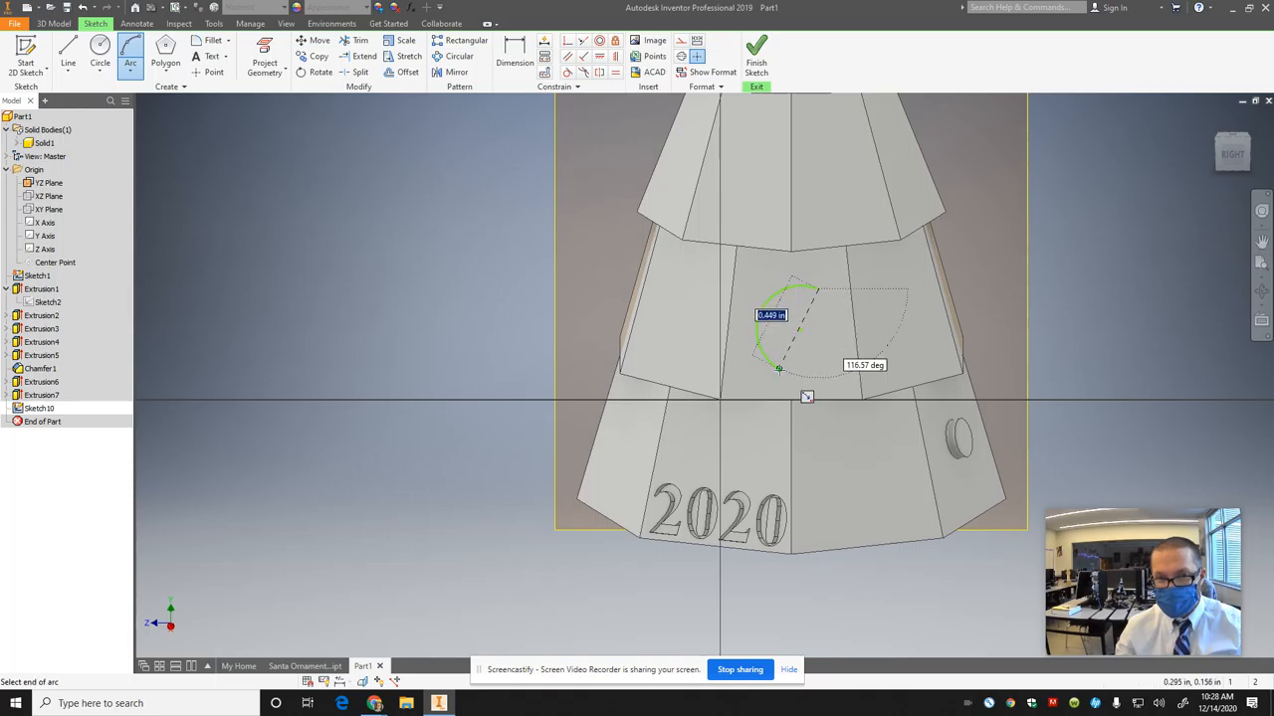
Step: Complete the crescent's arcs and extrude the moon 0.05 as Extrusion8
click(779, 368)
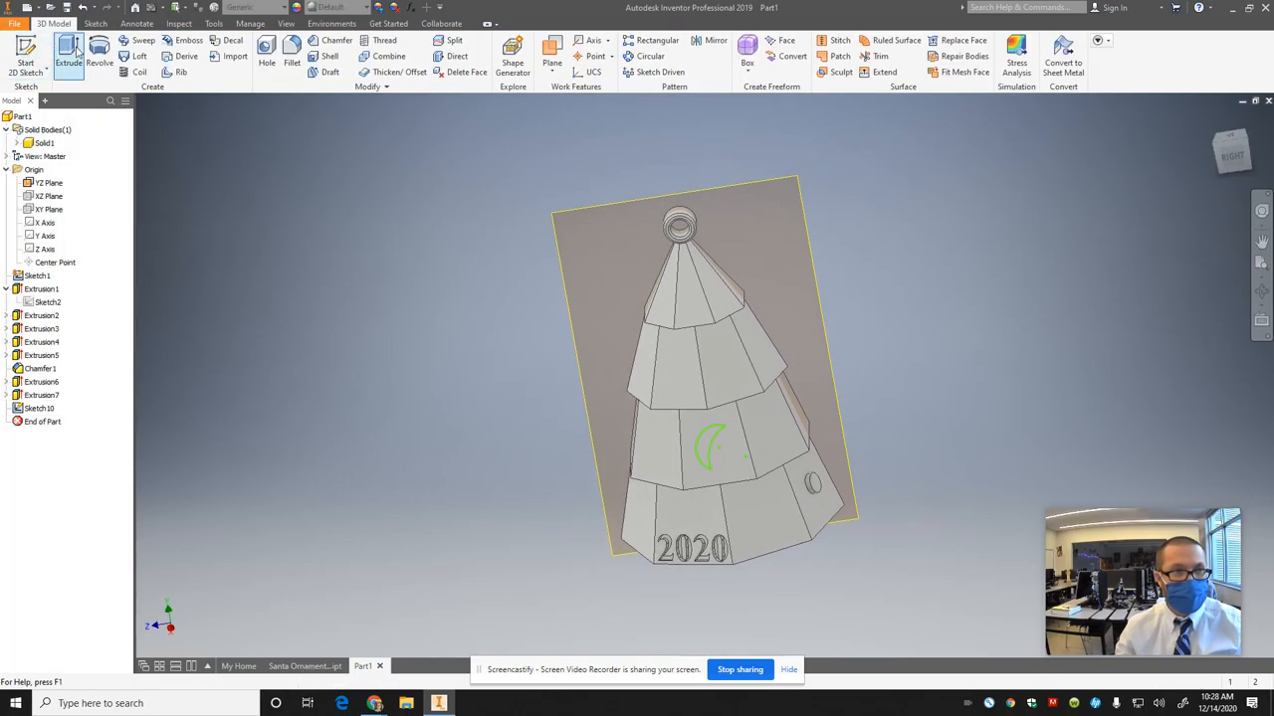
click(68, 55)
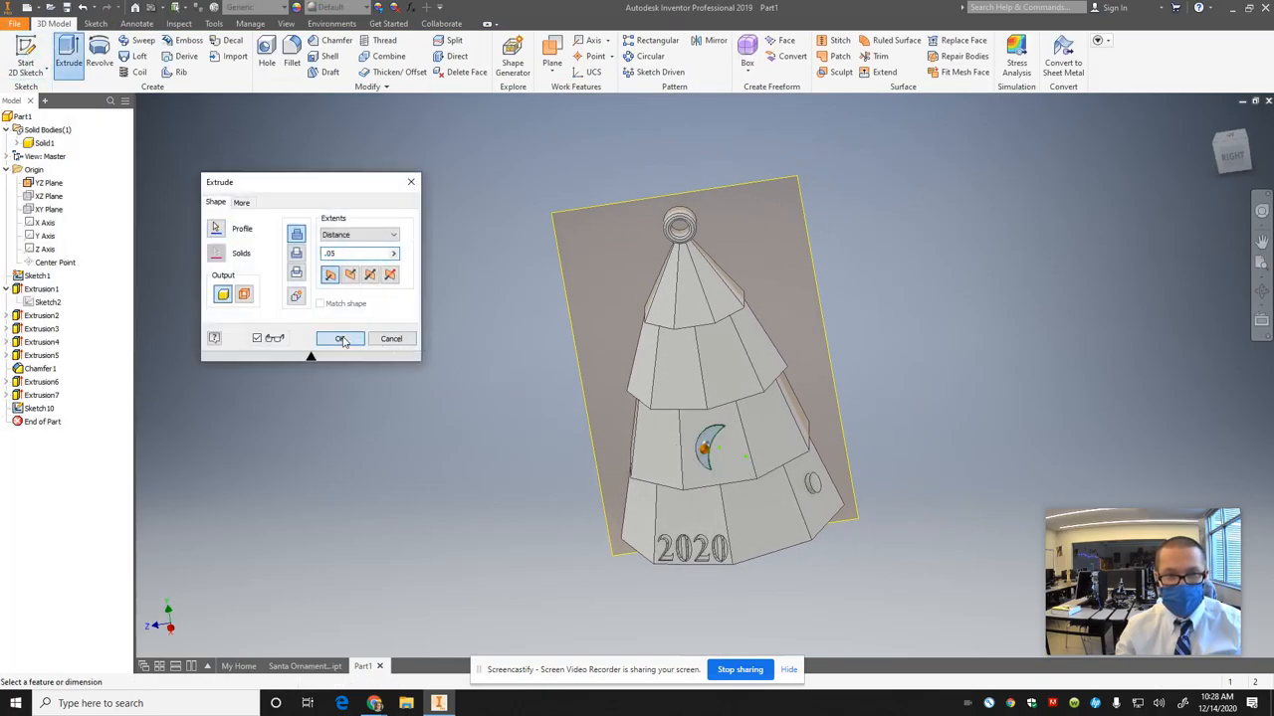
click(339, 338)
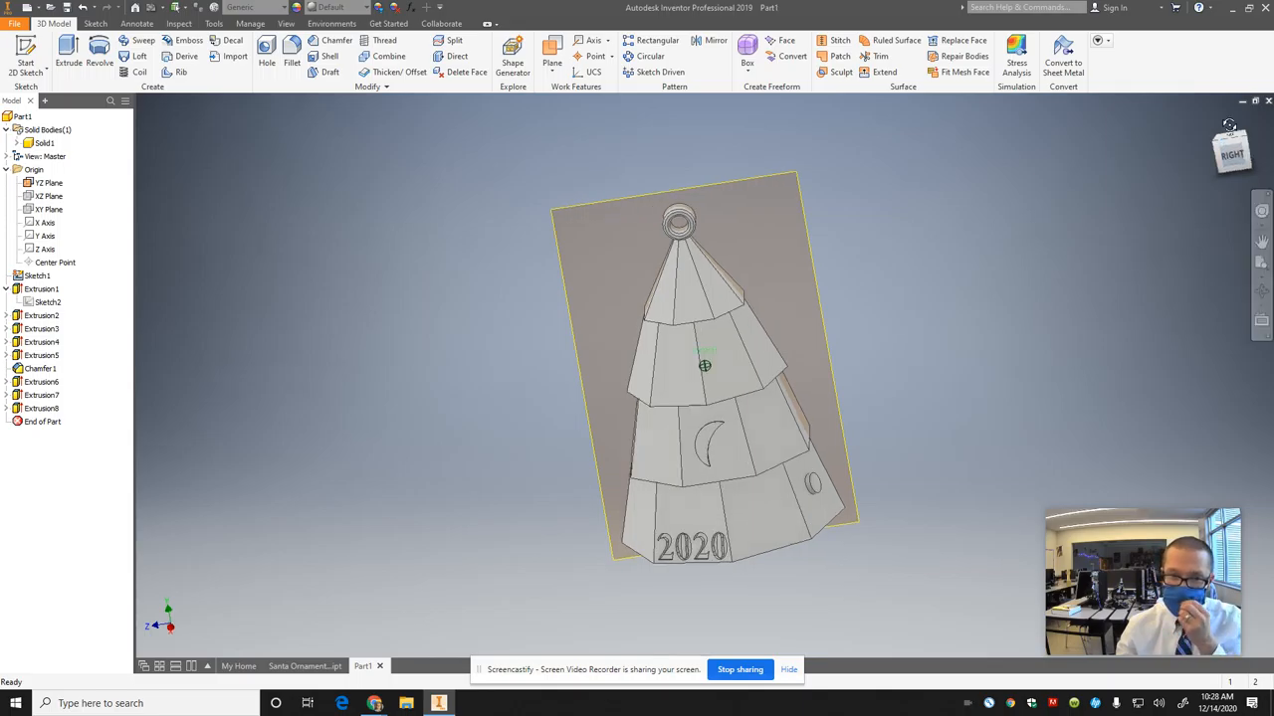